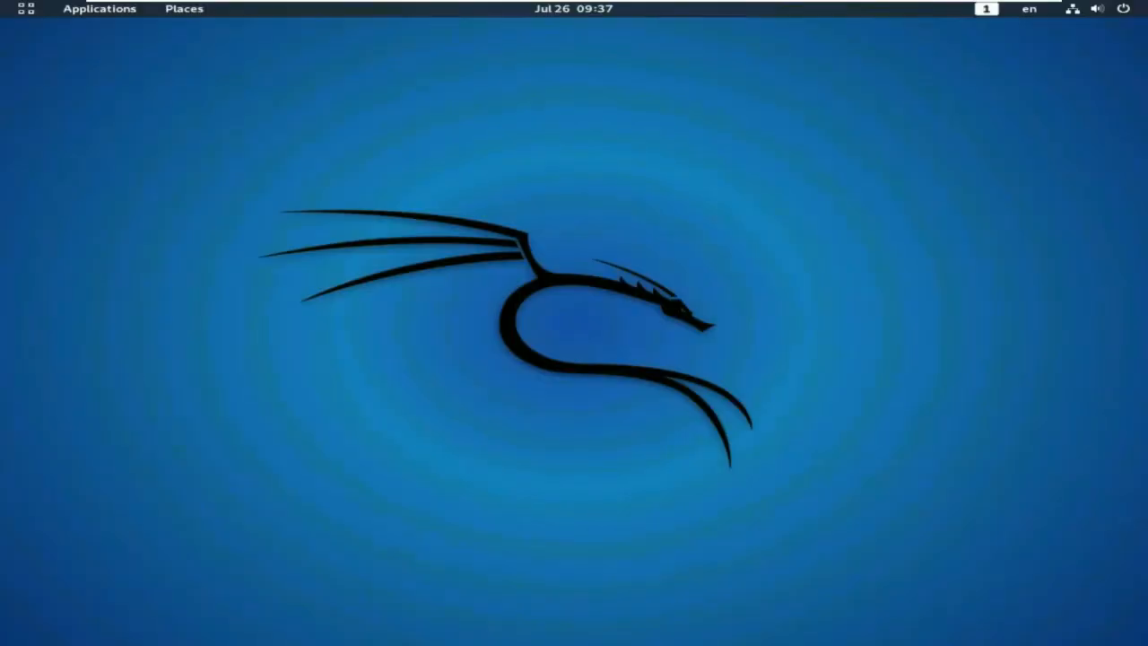
# - Launch a Terminal from the Activities overview on the Kali desktop
pyautogui.click(25, 7)
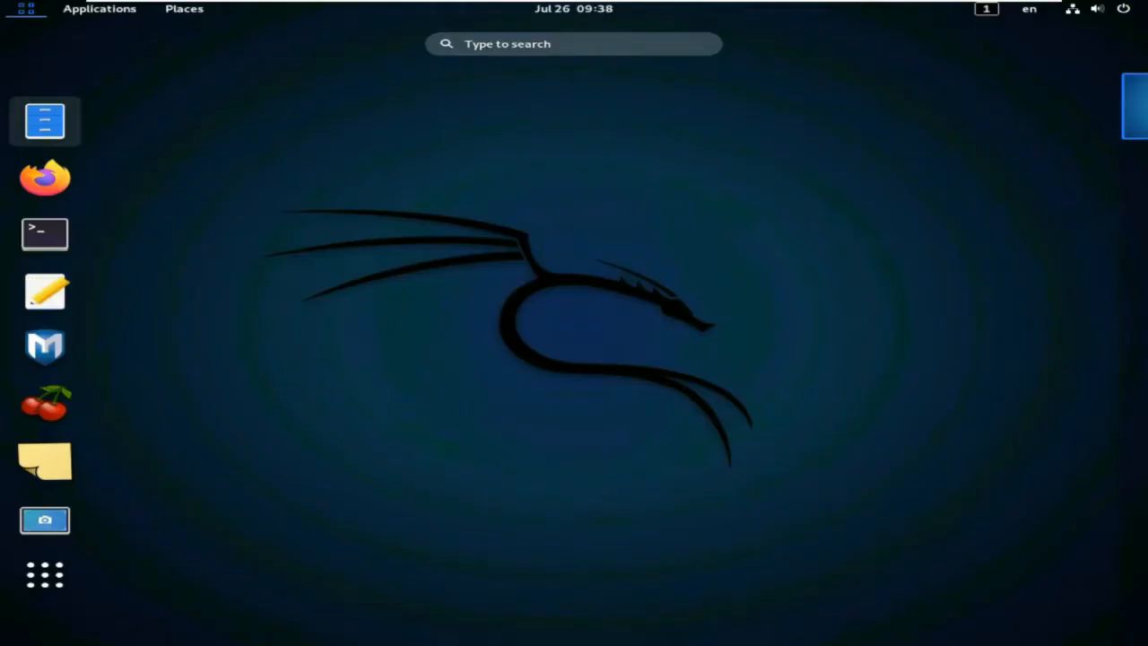
pyautogui.moveTo(45, 234)
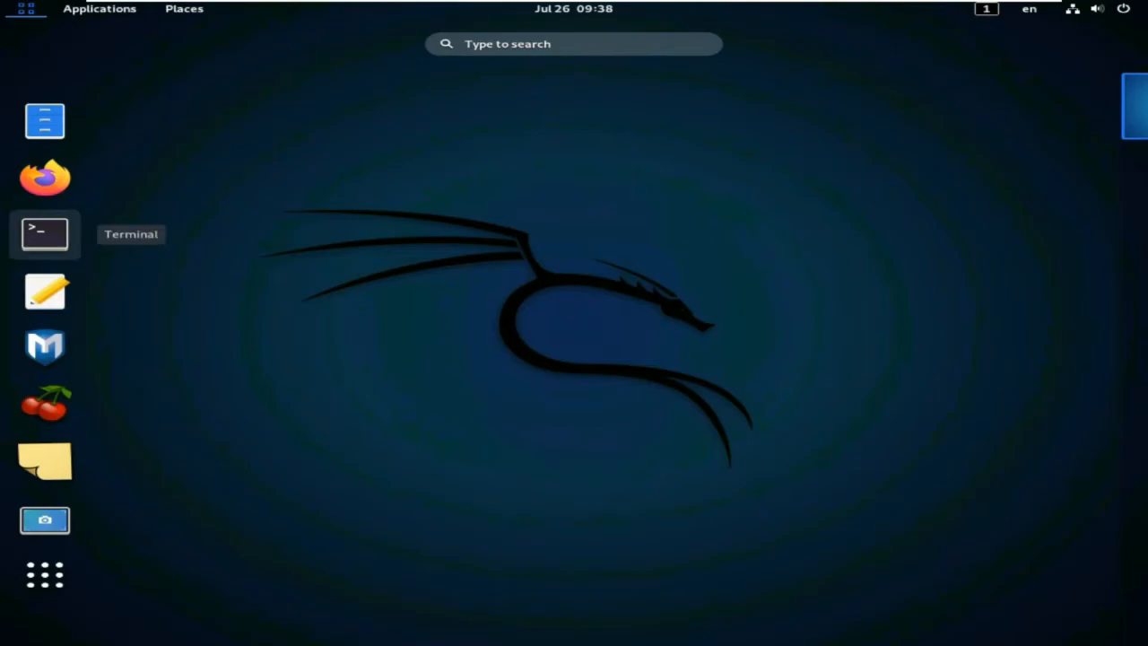
pyautogui.click(44, 233)
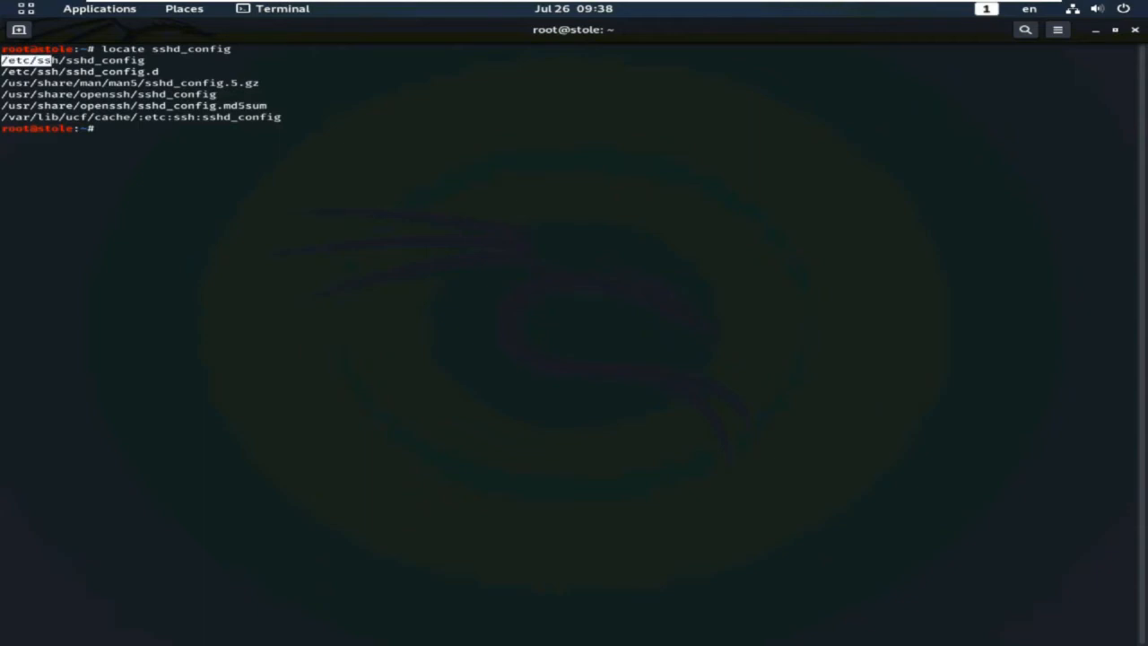
# - Enter sudo vi /etc/ssh/sshd_config at the prompt without running it yet
pyautogui.write('sudo')
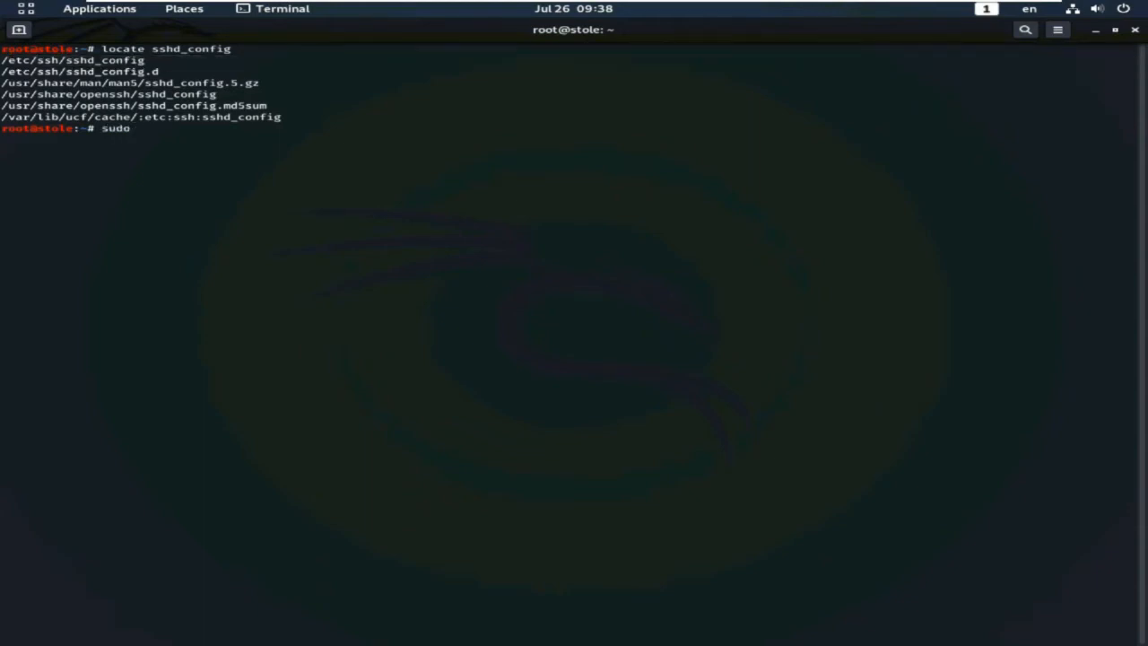
pyautogui.write('vi /etc/ssh/sshd_config')
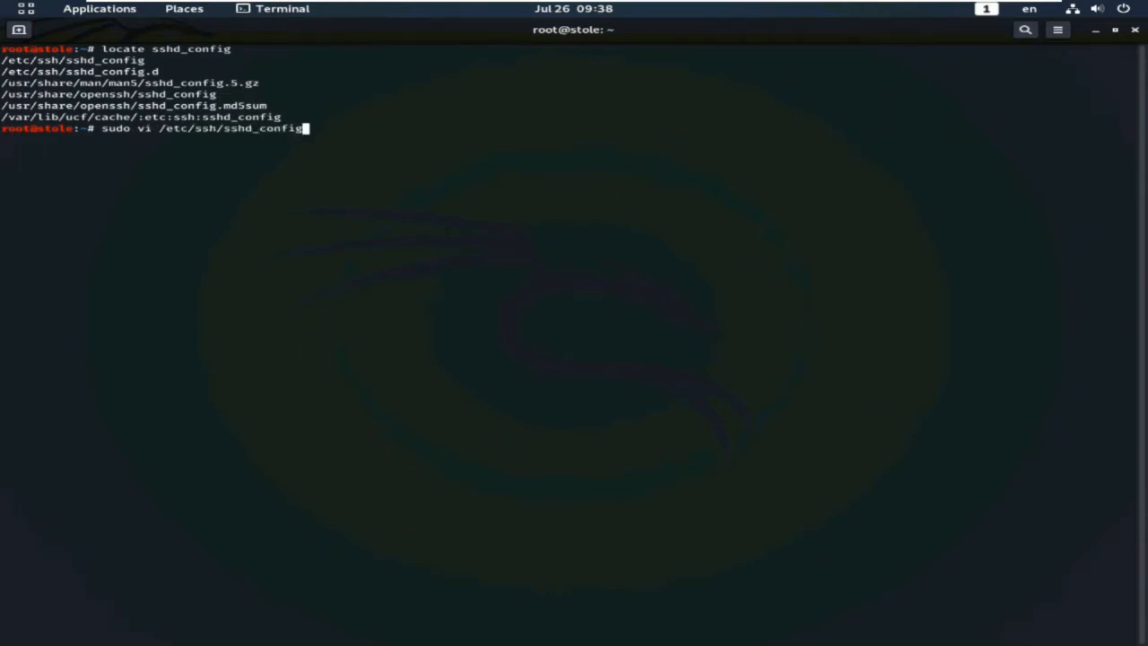
# - Open sshd_config in vi and add the line 'allowusers = root'
pyautogui.press('Return')
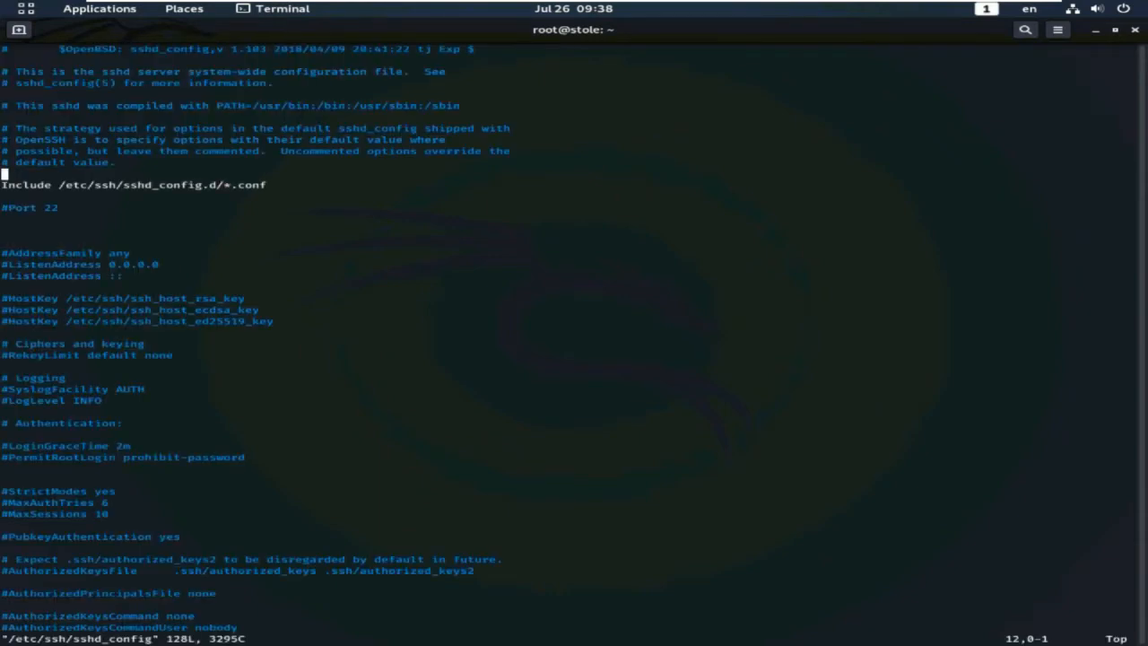
pyautogui.write('allow')
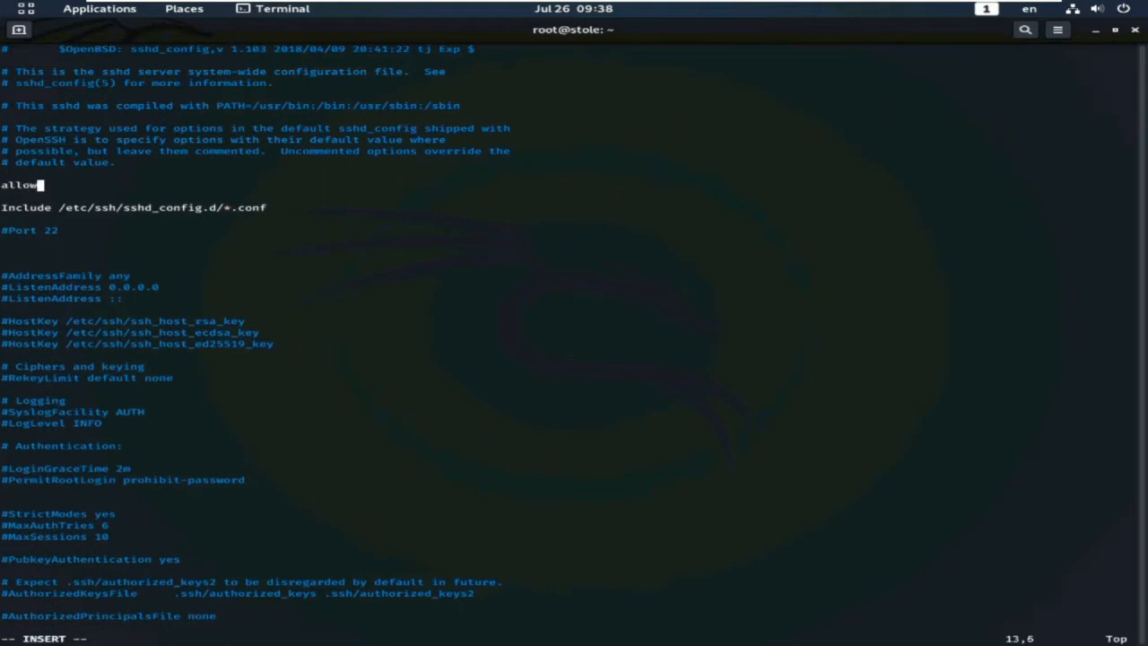
pyautogui.write('user')
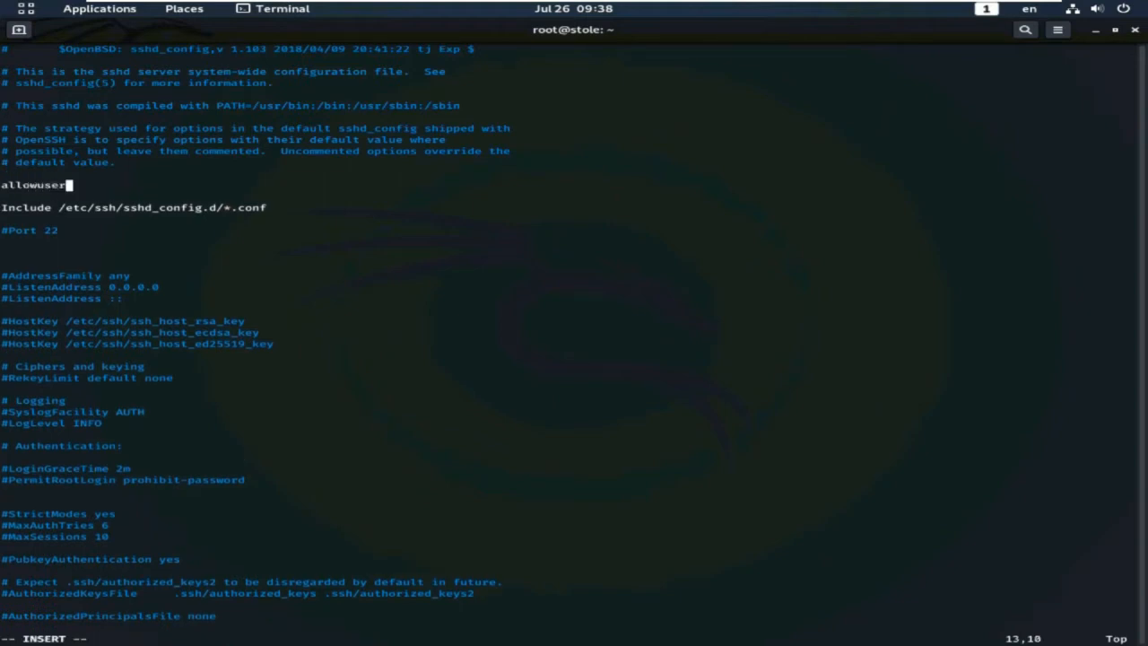
pyautogui.write('s -')
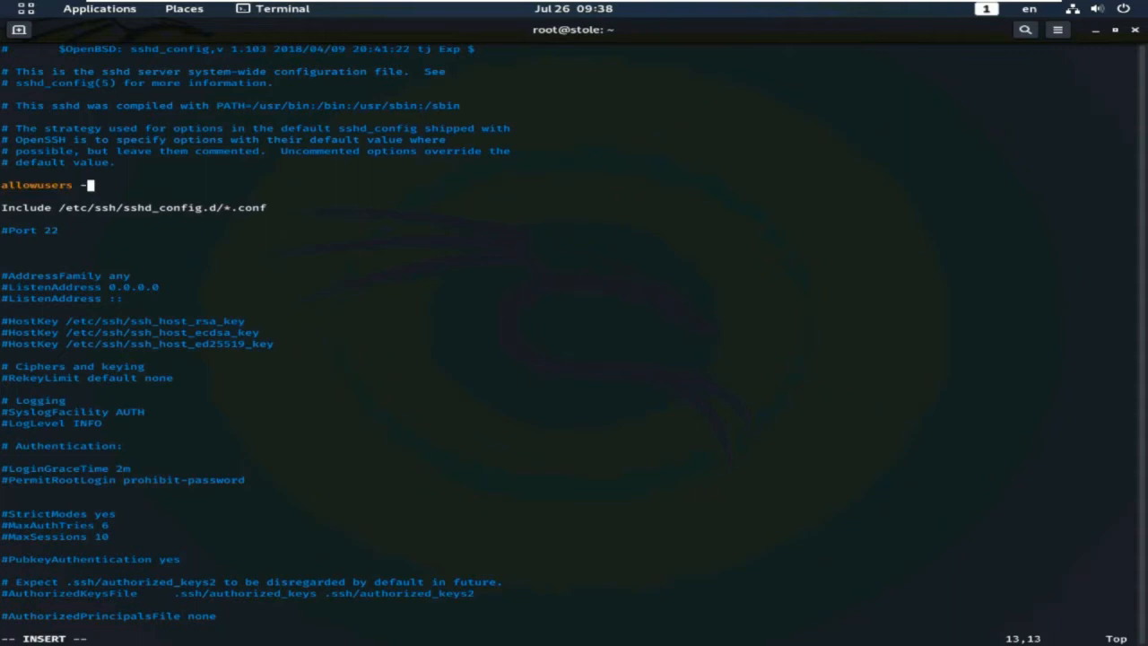
pyautogui.write('= root')
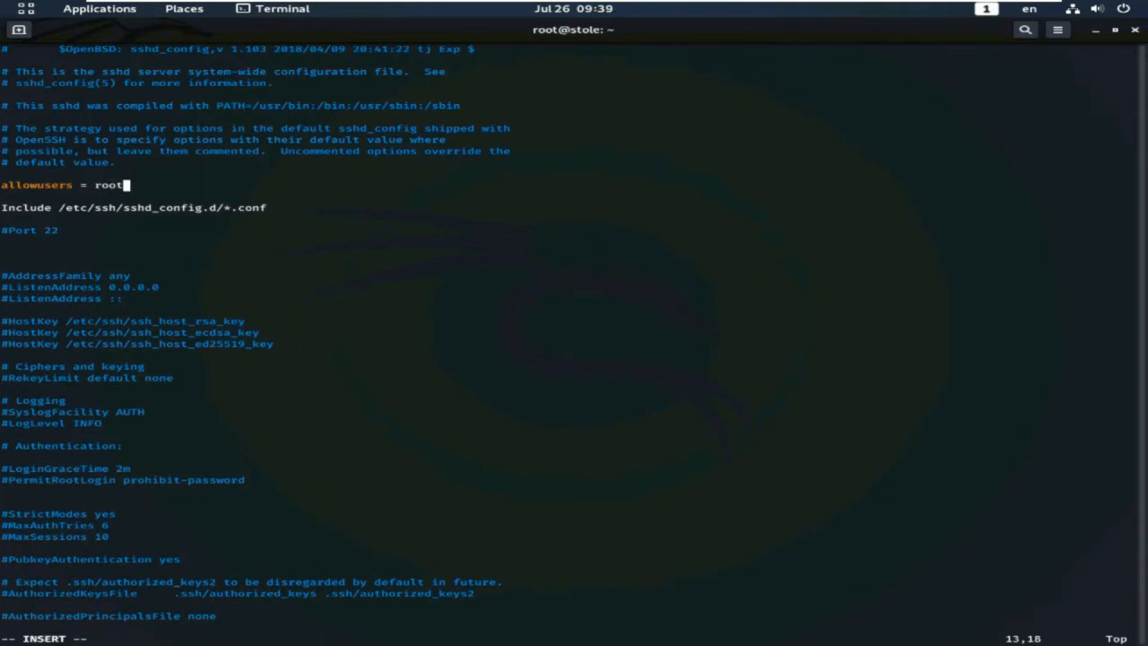
# - Add 'port 22' and a PermitRoot login entry to sshd_config
pyautogui.write('port')
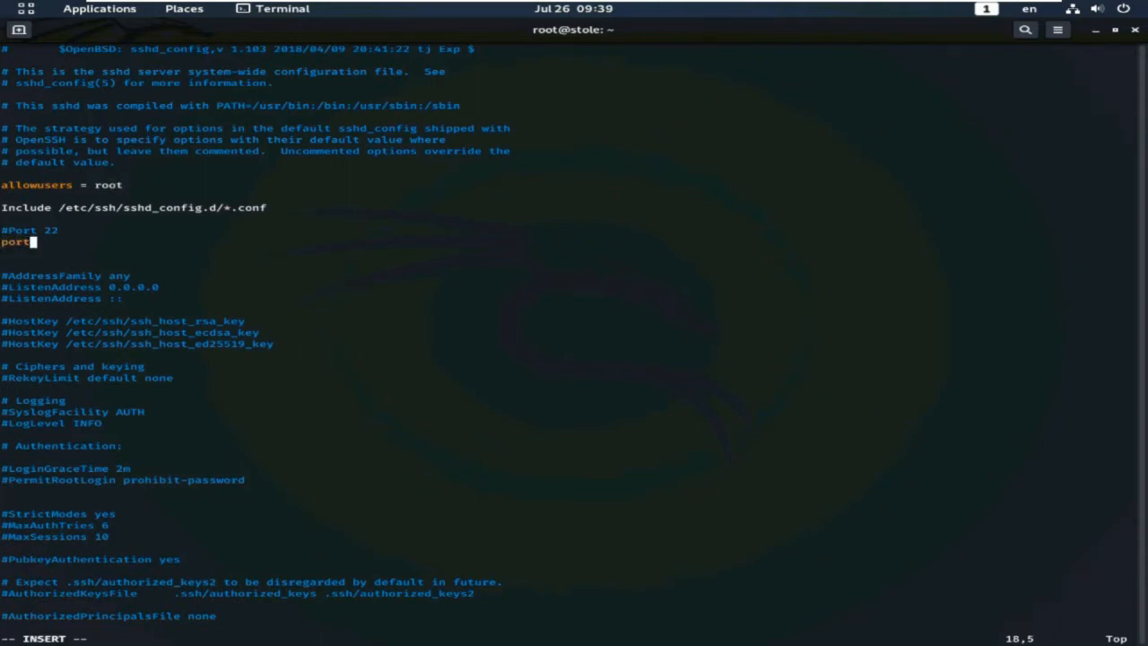
pyautogui.write('22')
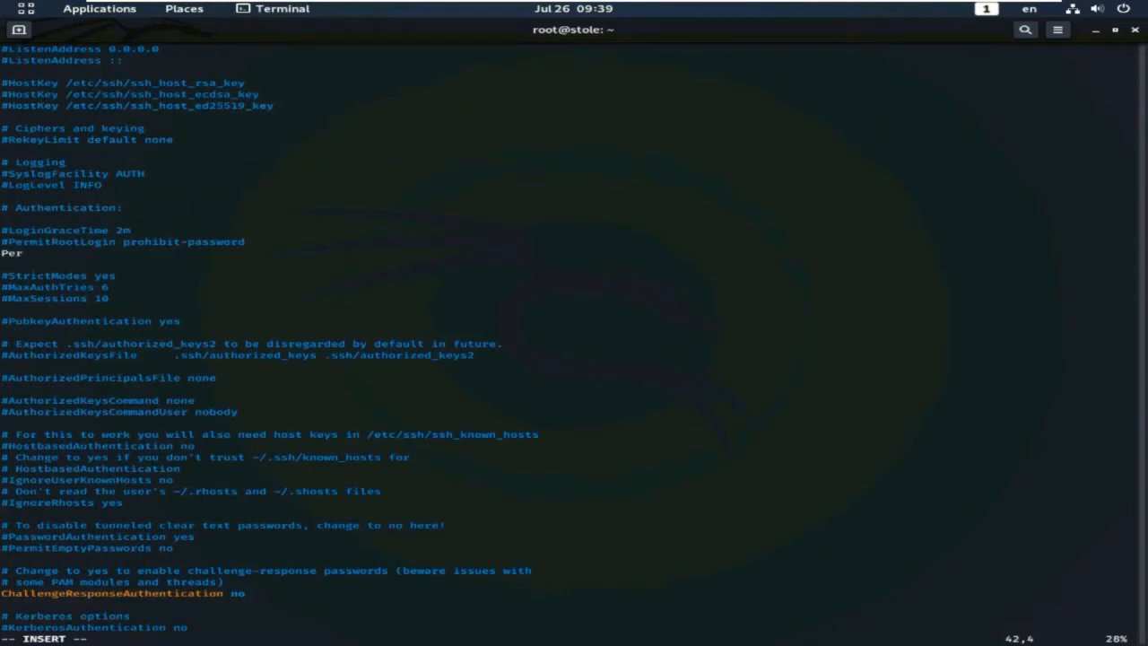
pyautogui.write('mit')
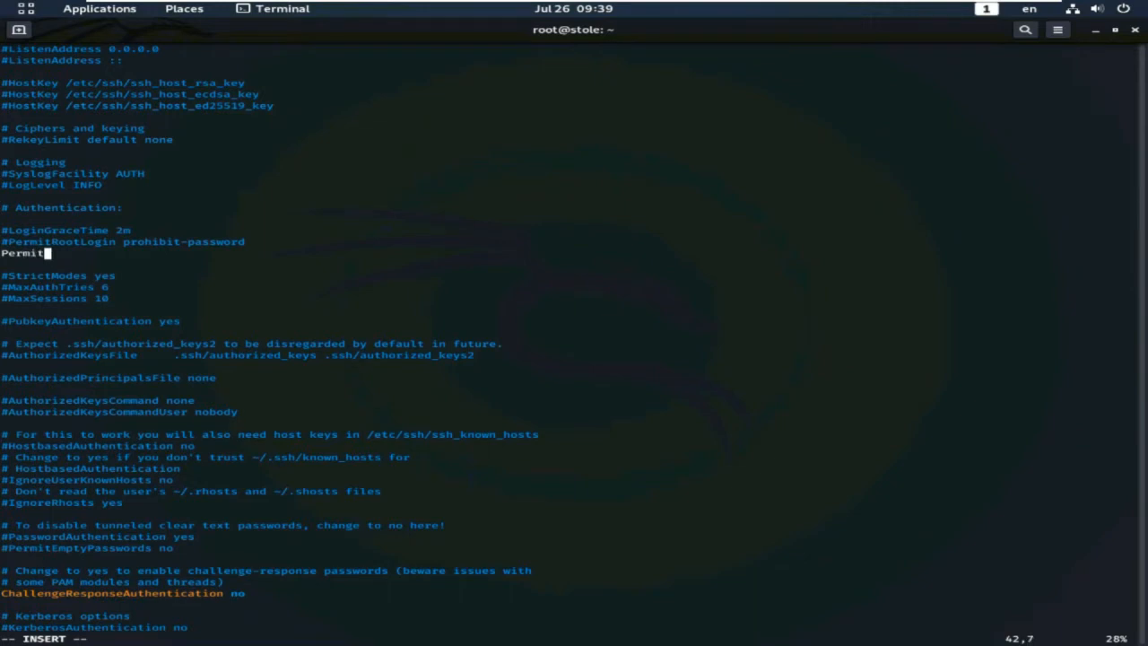
pyautogui.write('Roo')
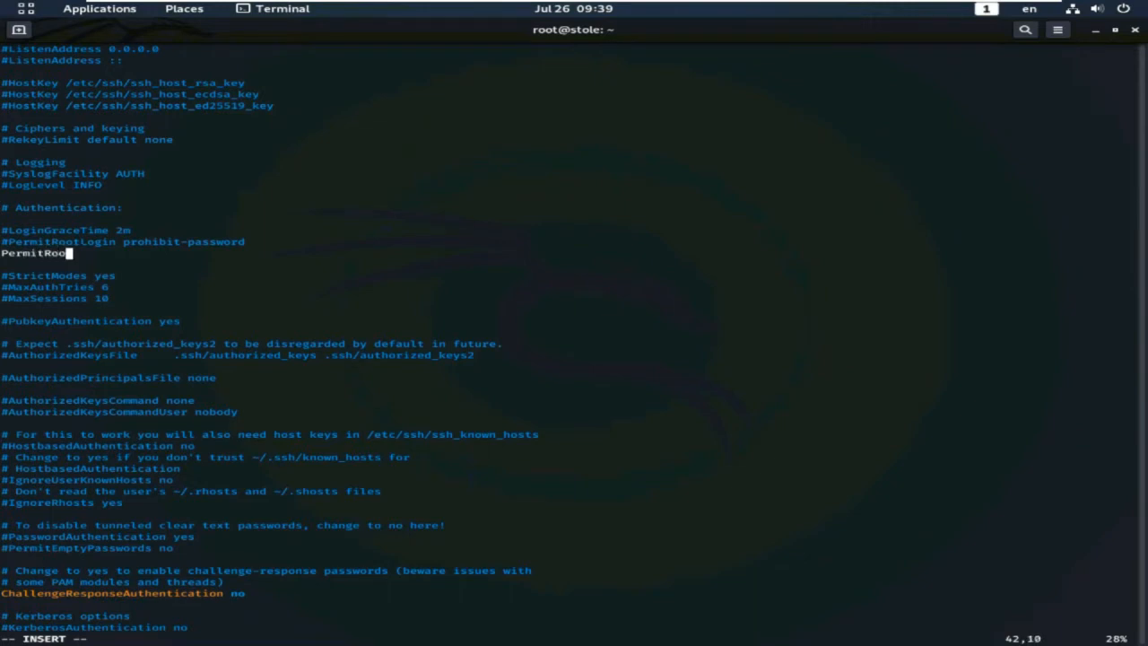
pyautogui.write('t')
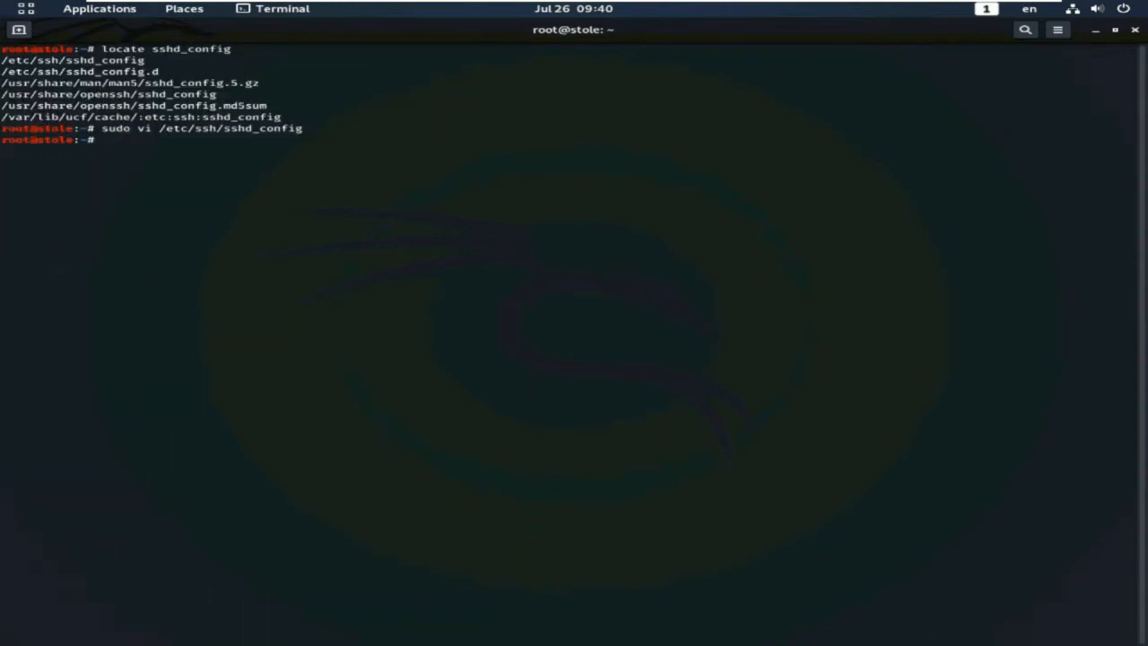
# - Clear the screen, restart the SSH service and run visudo on the sudoers file
pyautogui.write('clear')
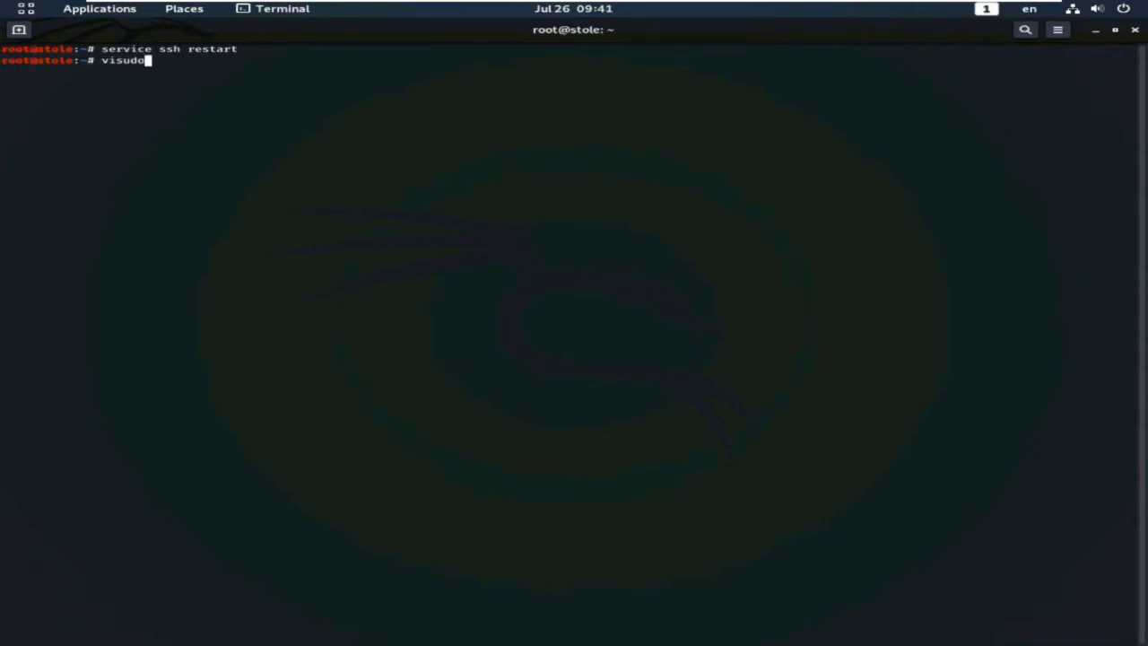
pyautogui.press('Return')
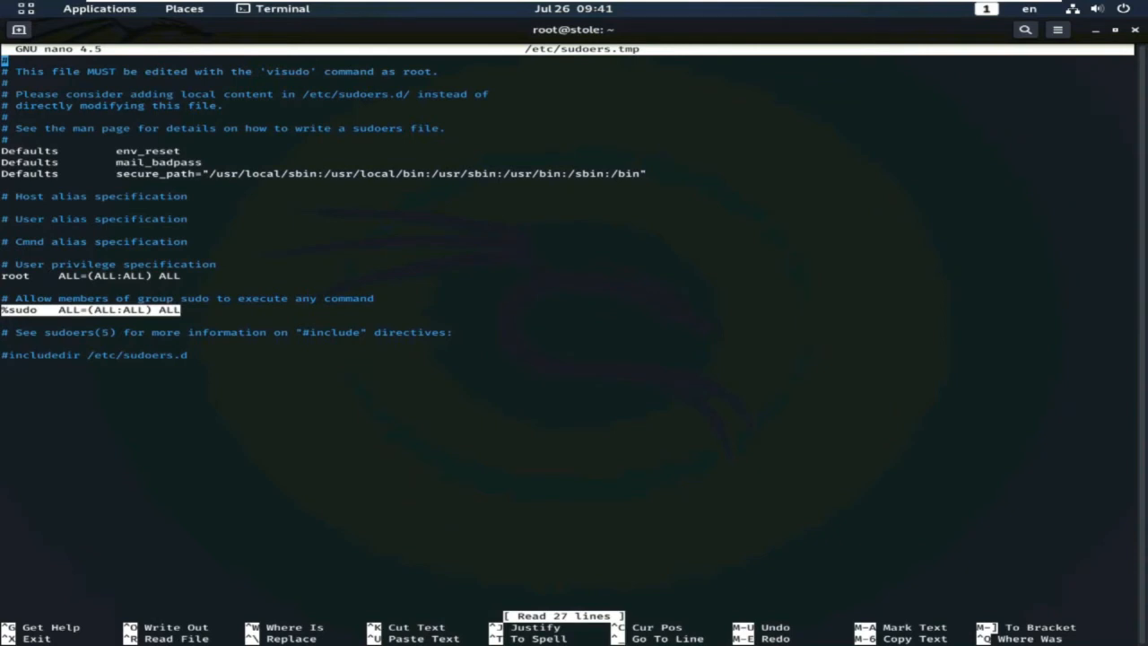
# - Review the sudoers file in nano and exit without saving changes
pyautogui.press('Up')
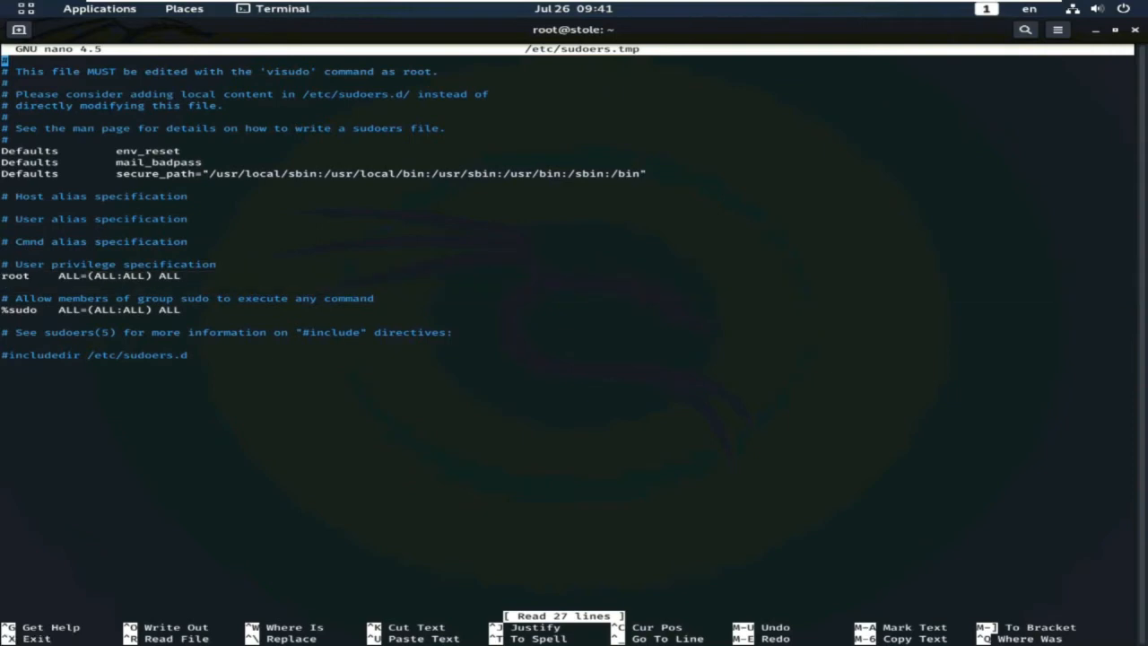
pyautogui.press('ctrl+x')
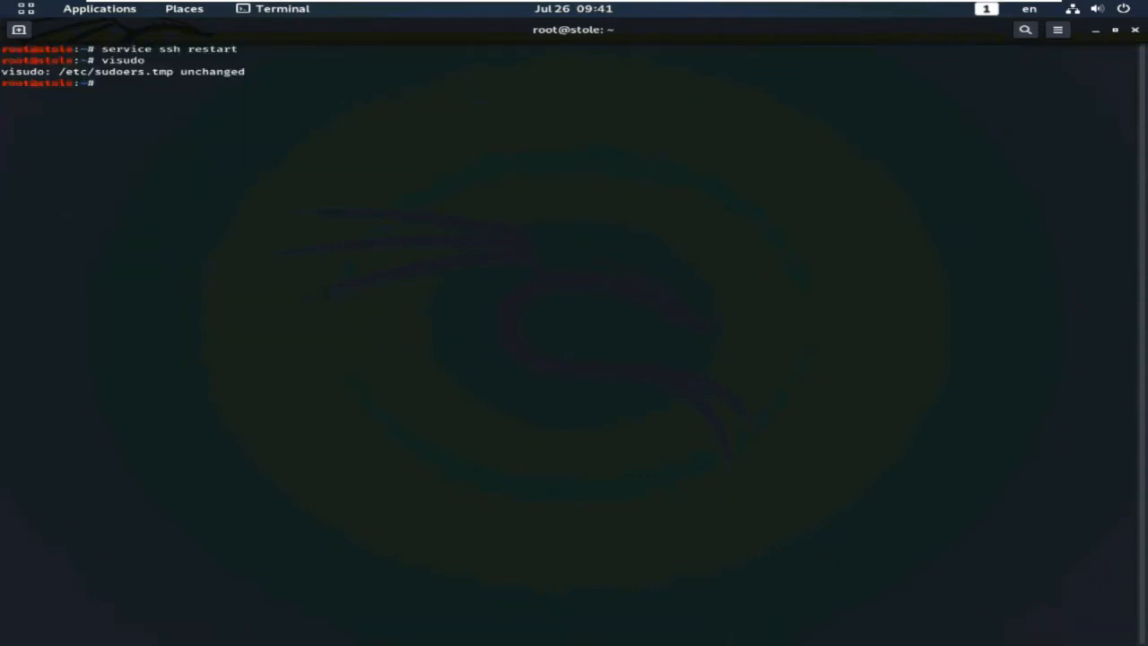
# - Clear the screen and run ifconfig to show the machine's IP addresses
pyautogui.write('clear')
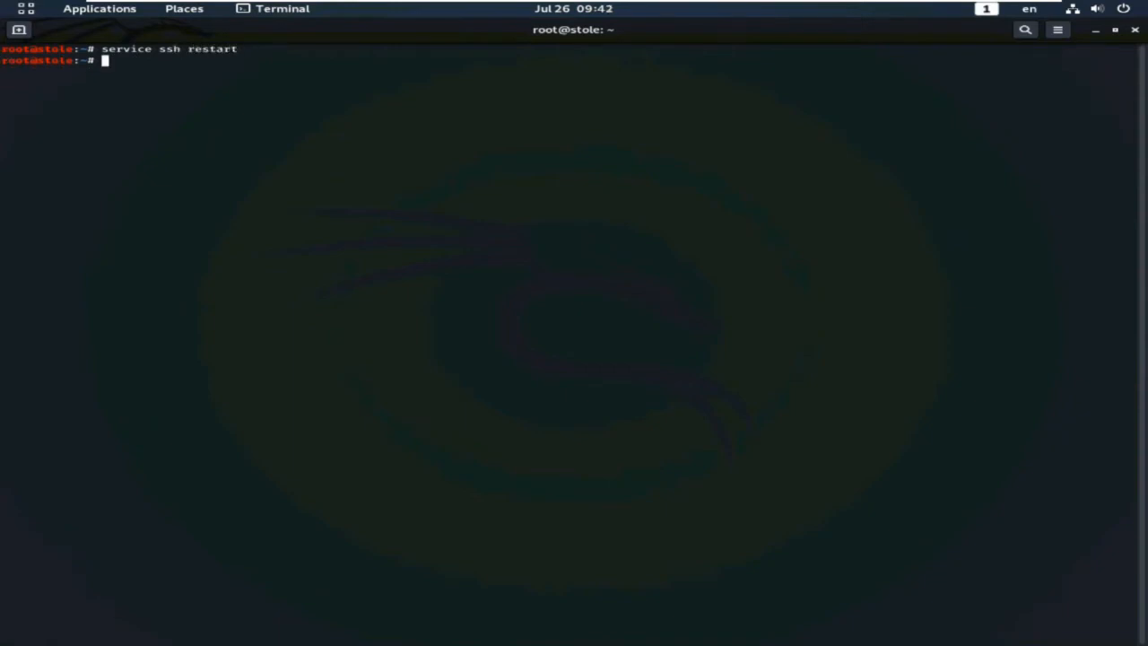
pyautogui.write('ifconfig')
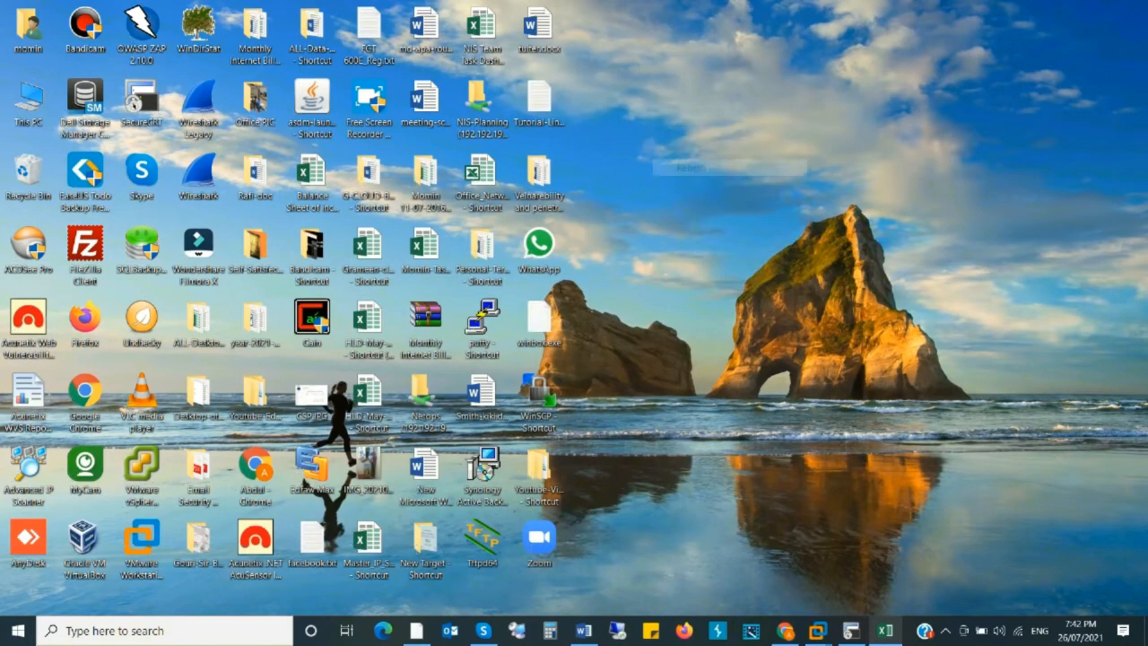
# - Launch WinSCP from its desktop shortcut to reach the Login dialog
pyautogui.rightClick(538, 395)
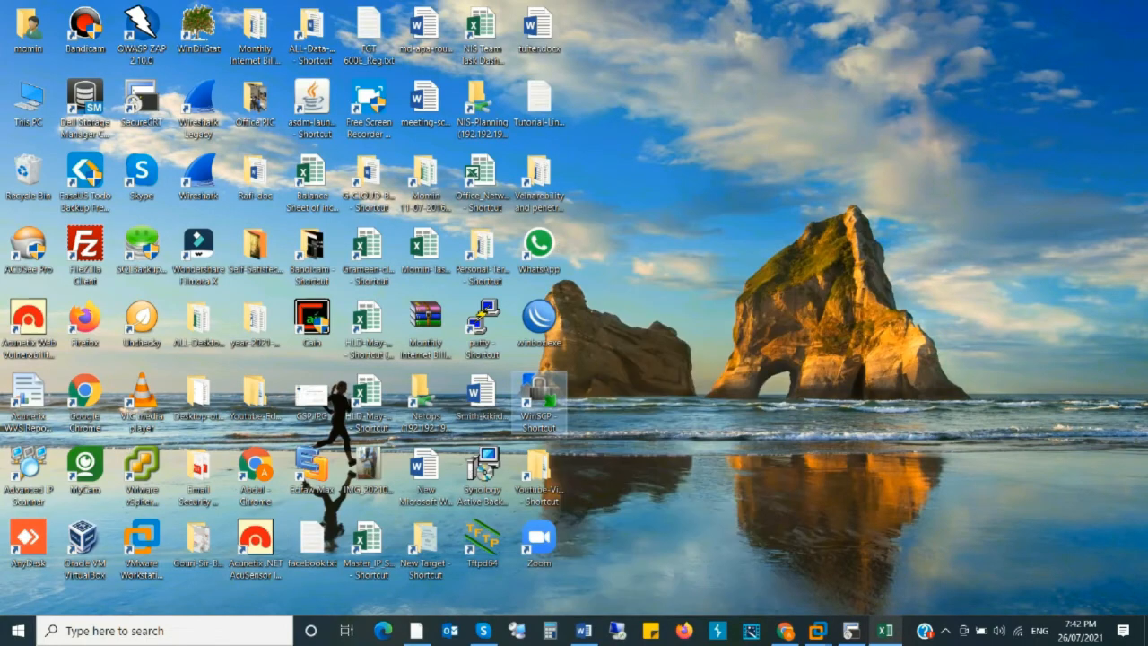
pyautogui.doubleClick(538, 398)
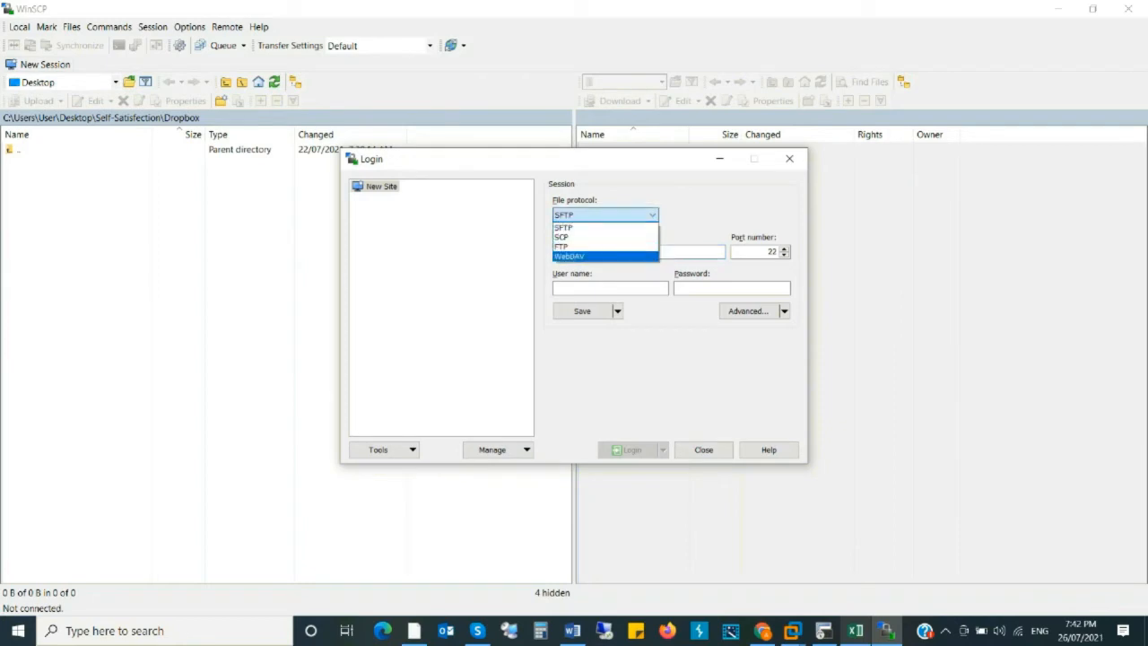
# - Enter an SFTP login for host 192.168.112.148, port 222, user root and its password
pyautogui.click(592, 226)
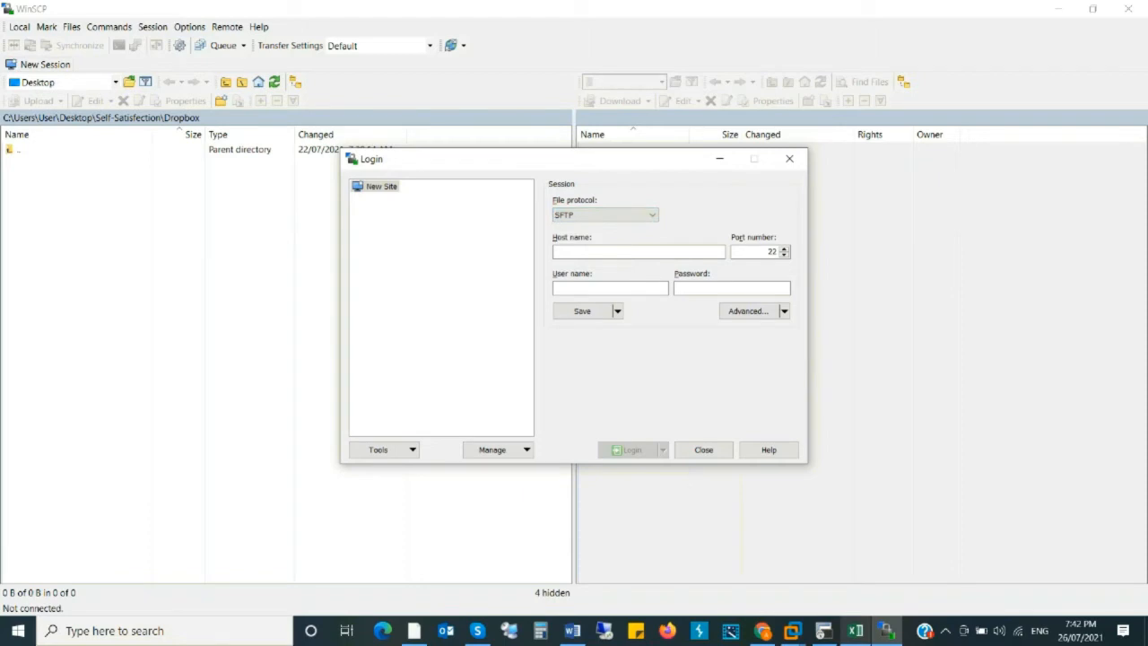
pyautogui.click(639, 251)
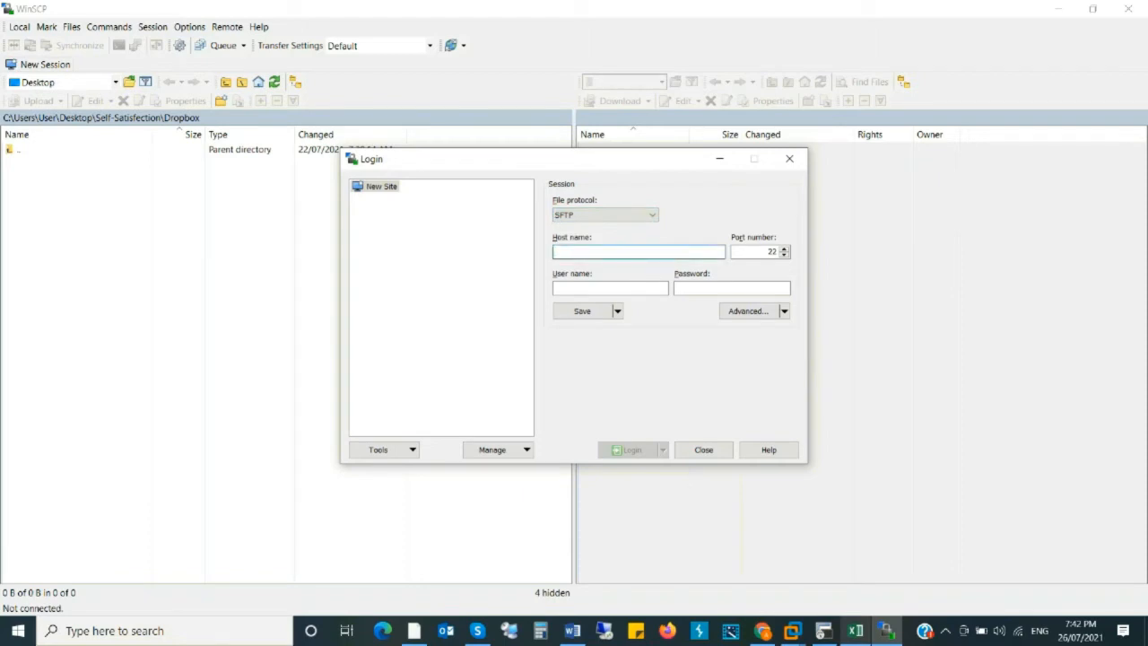
pyautogui.write('192.168.112.148')
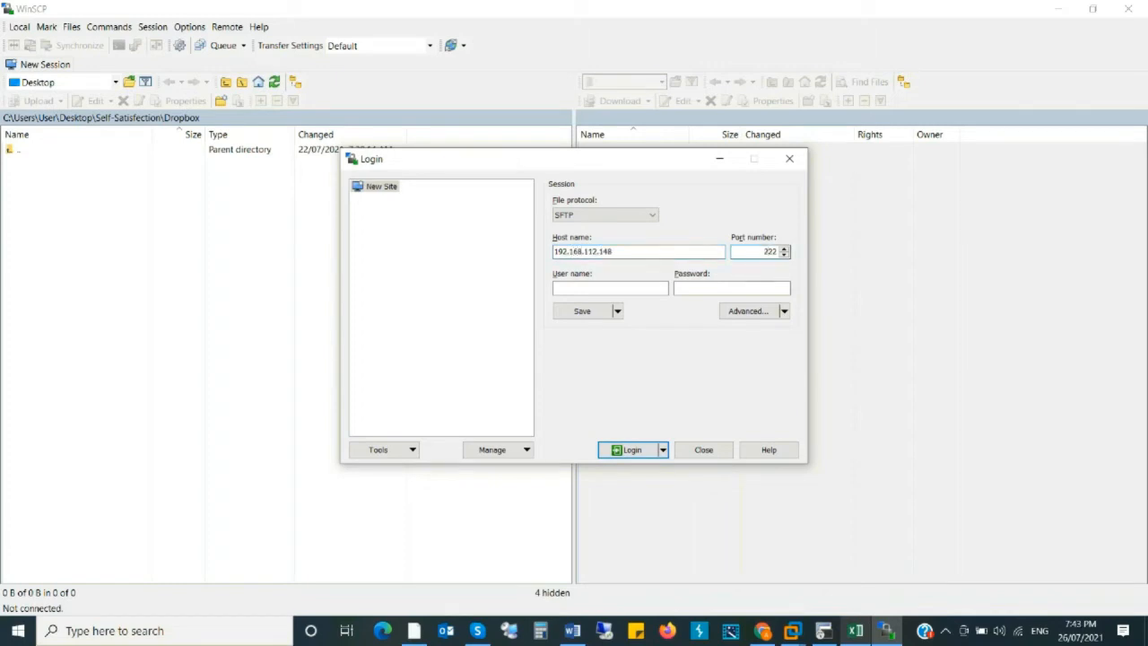
pyautogui.write('root')
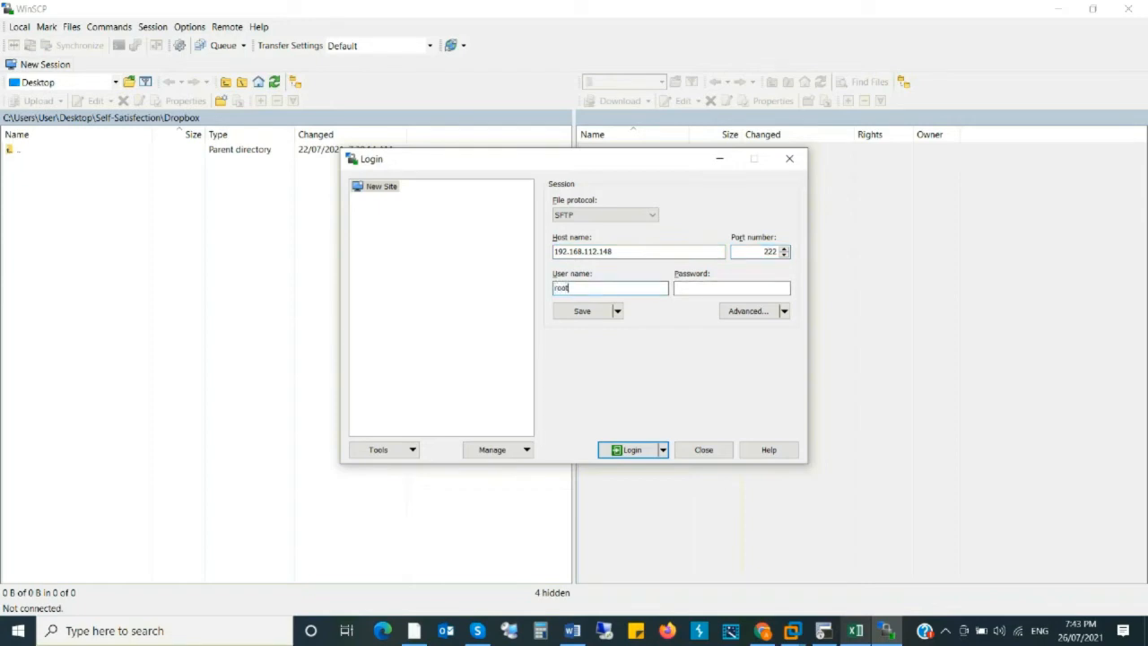
pyautogui.click(732, 287)
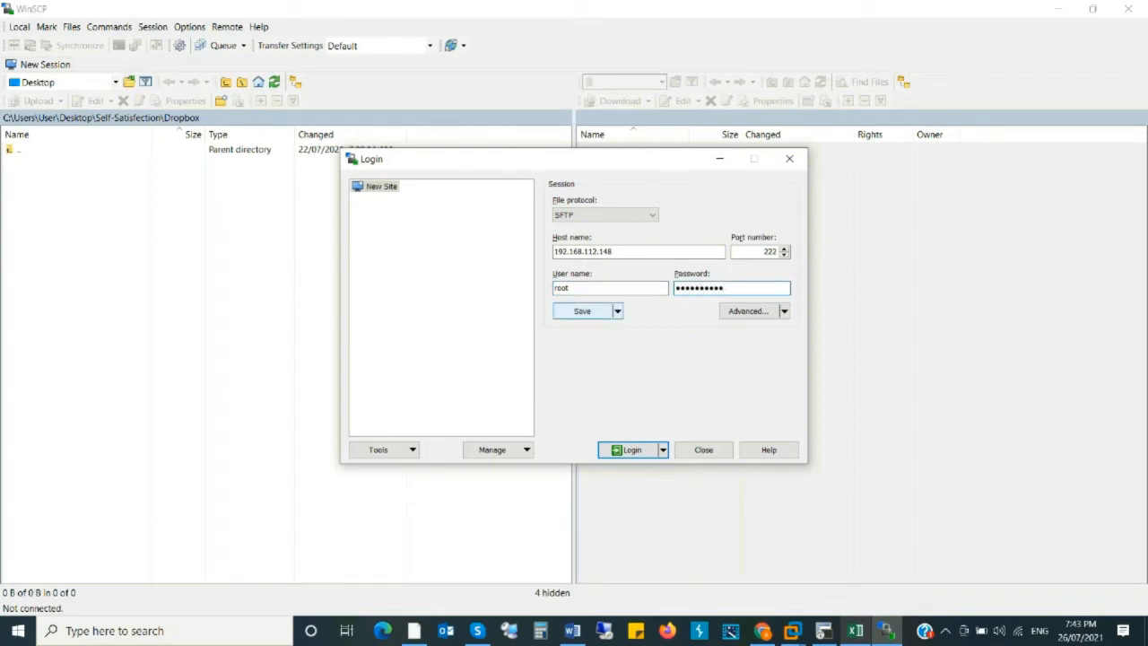
pyautogui.click(581, 310)
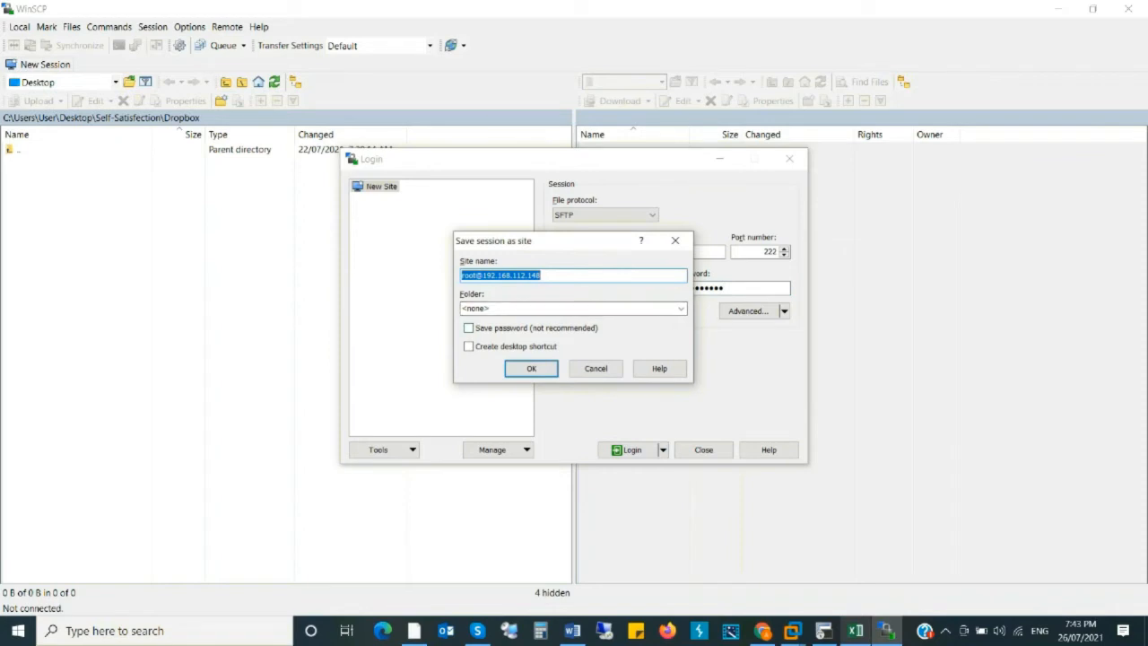
pyautogui.click(466, 327)
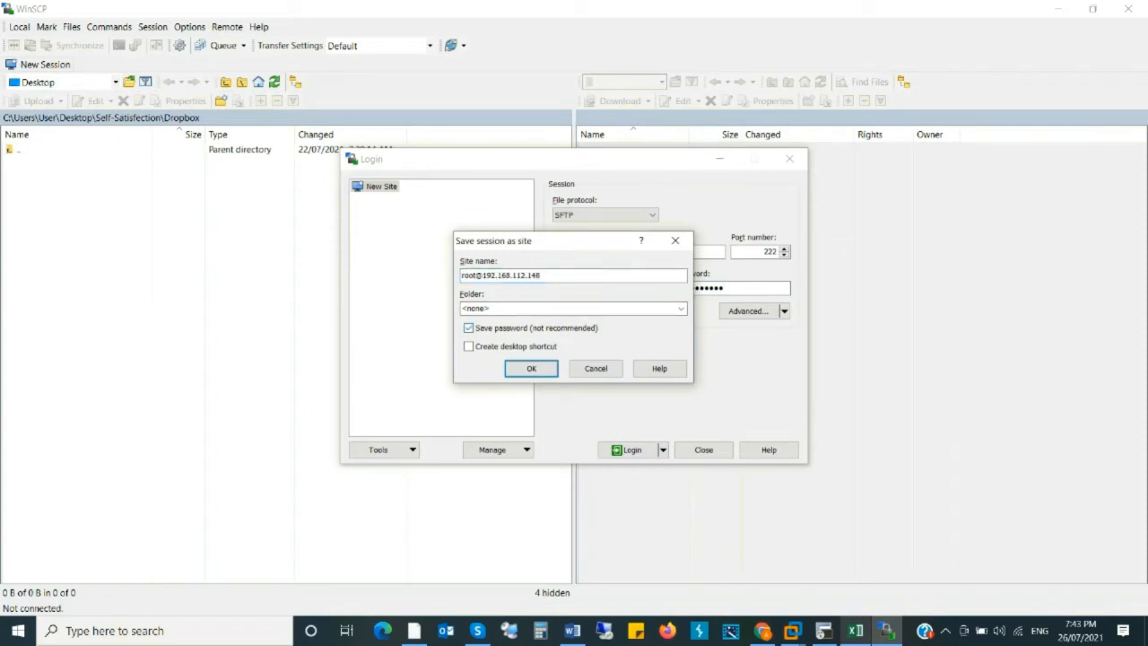
pyautogui.click(466, 327)
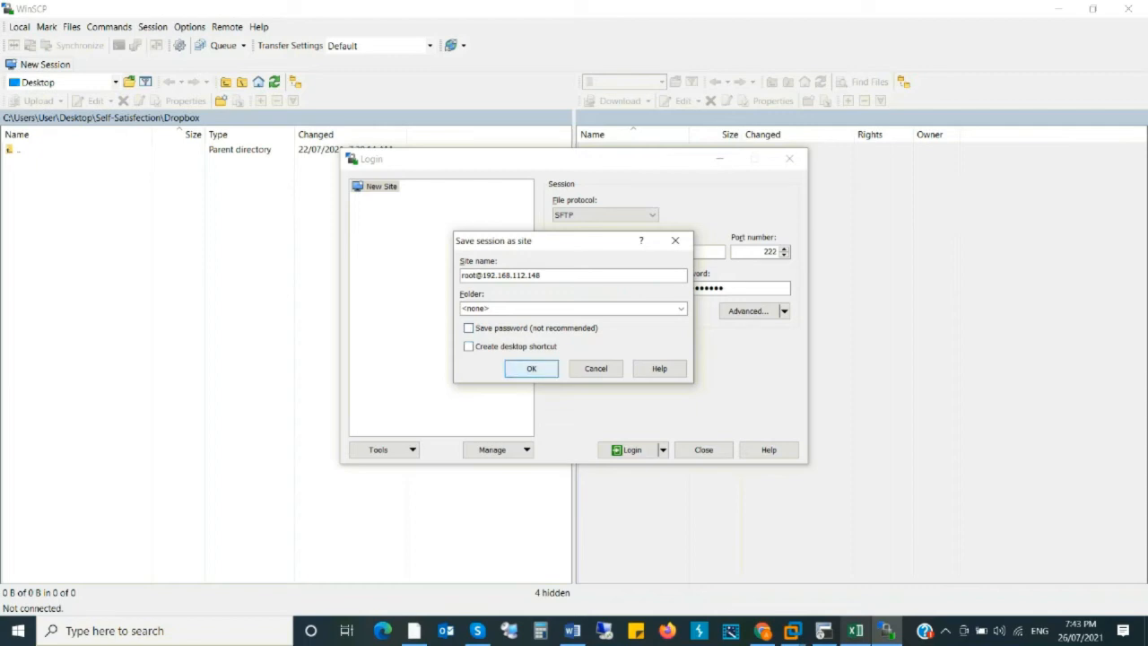
pyautogui.click(466, 346)
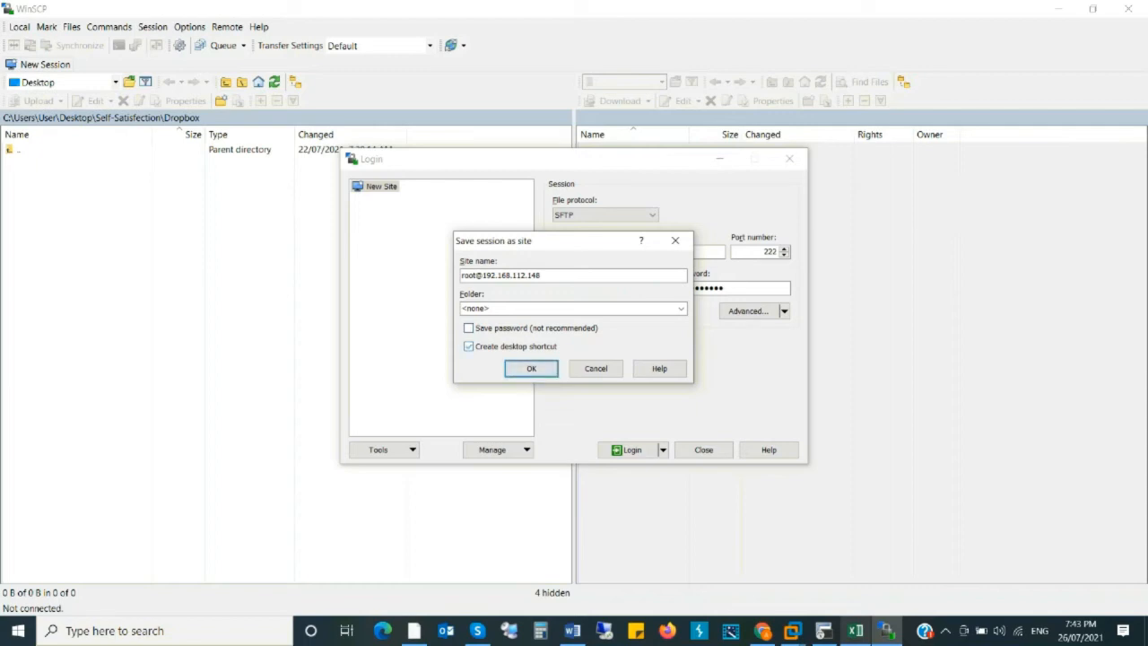
pyautogui.click(468, 346)
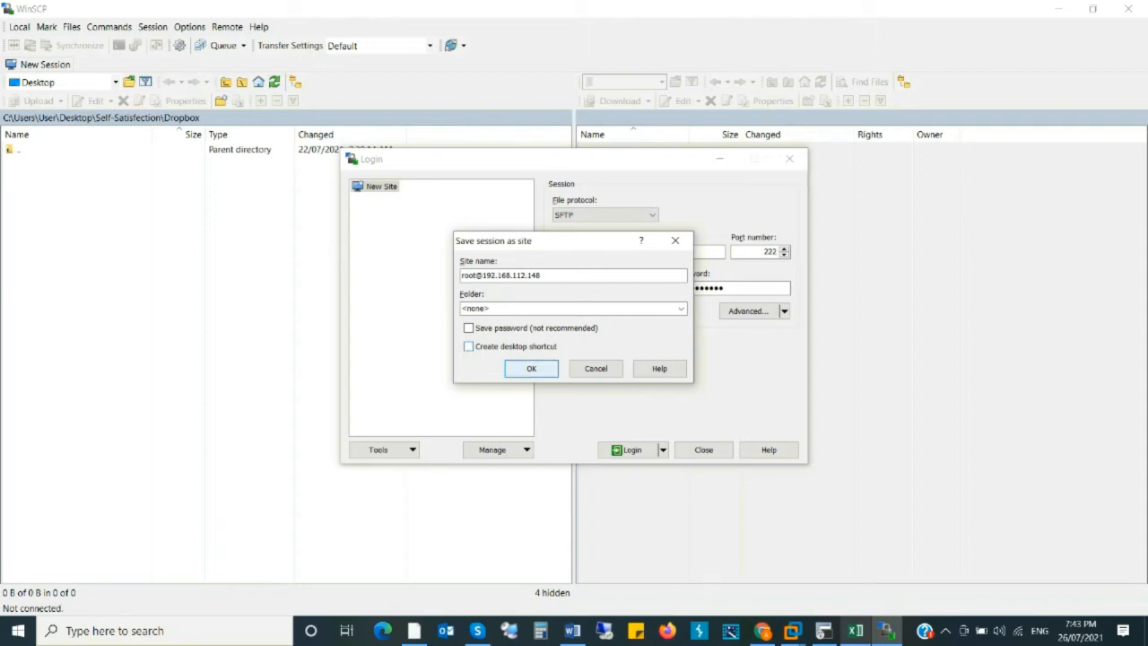
pyautogui.click(530, 368)
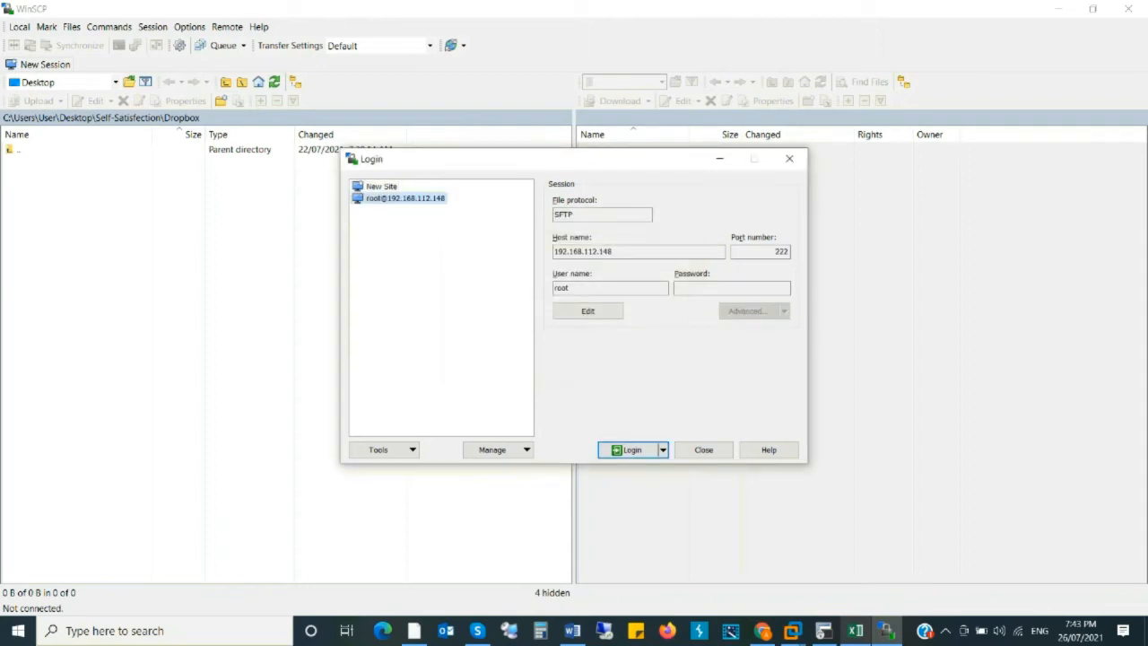
pyautogui.doubleClick(405, 197)
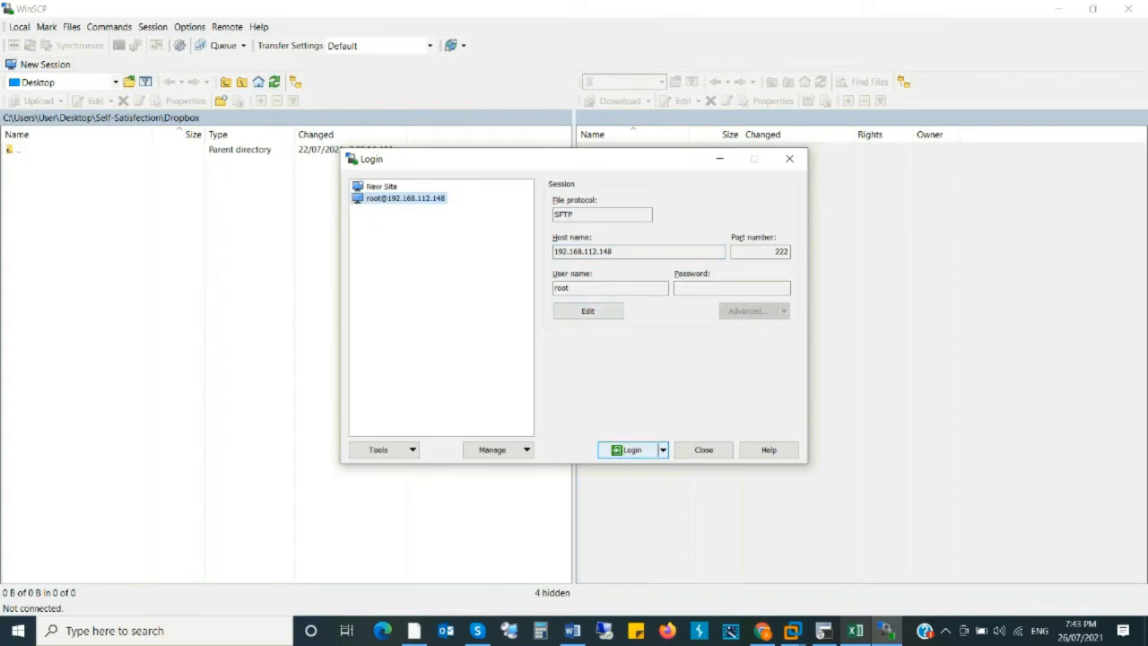
pyautogui.click(631, 449)
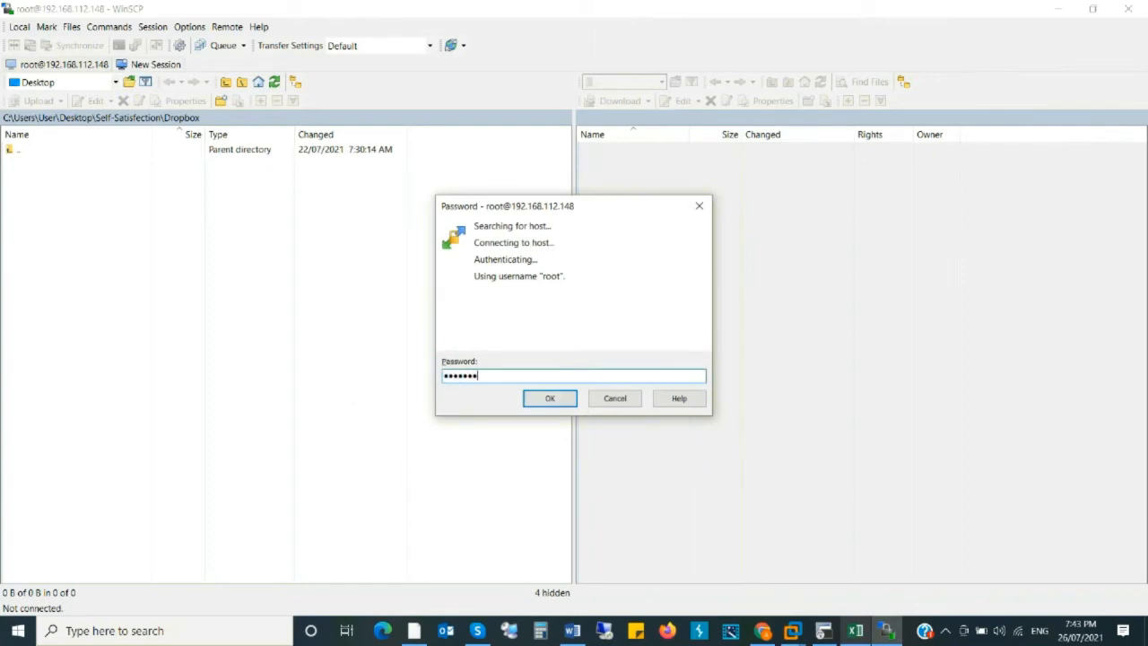
# - Log in to the Kali machine by entering the root password
pyautogui.write('•')
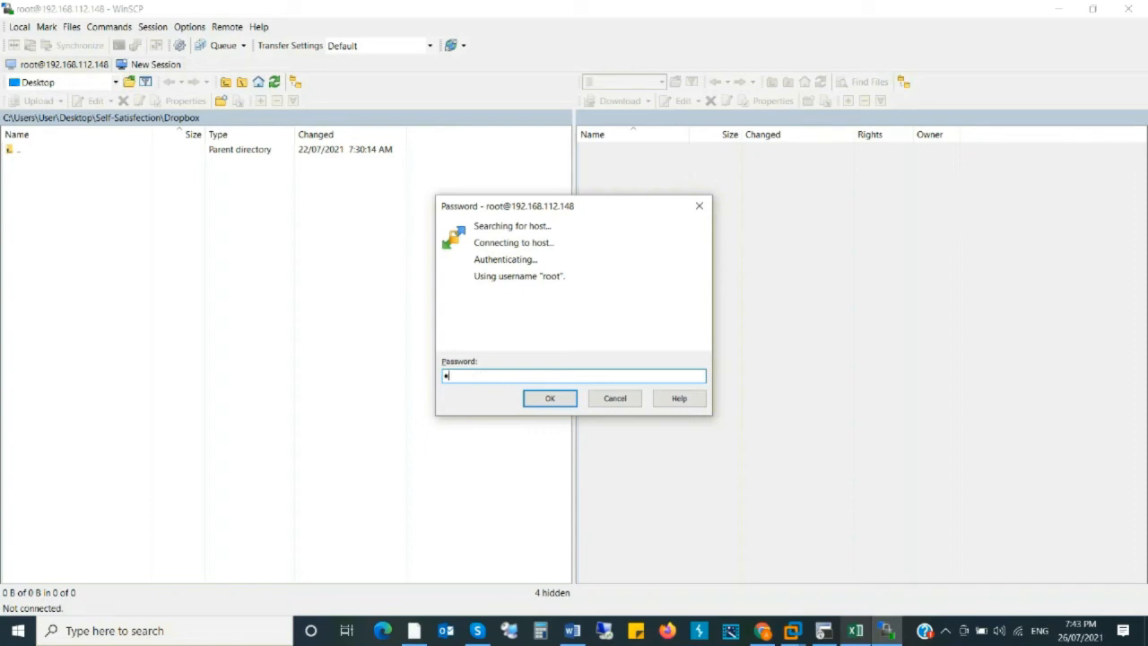
pyautogui.write('password')
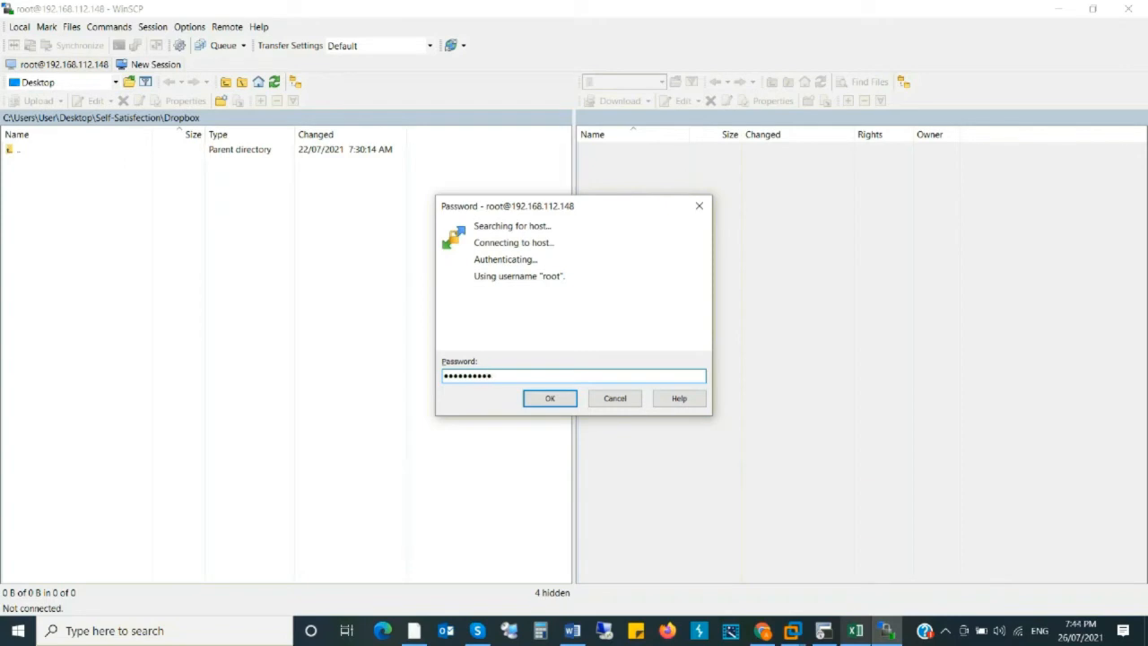
pyautogui.click(549, 398)
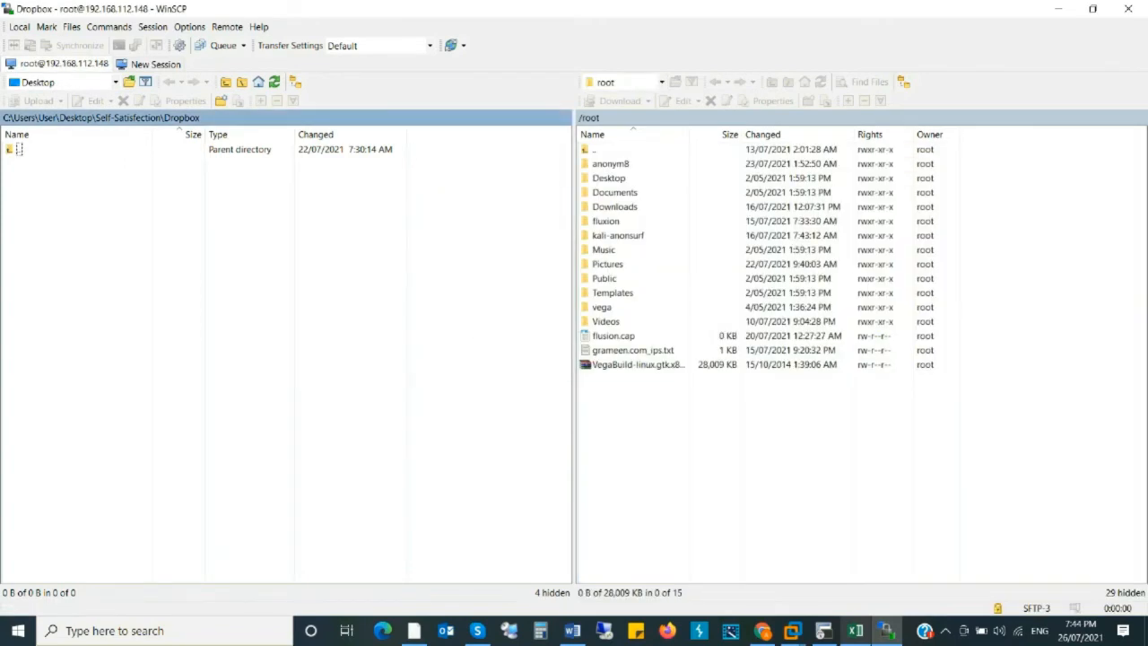
# - Browse up to / and back into /root on the Kali side, showing vega, grameen.com_ips.txt and the VegaBuild archive
pyautogui.click(610, 163)
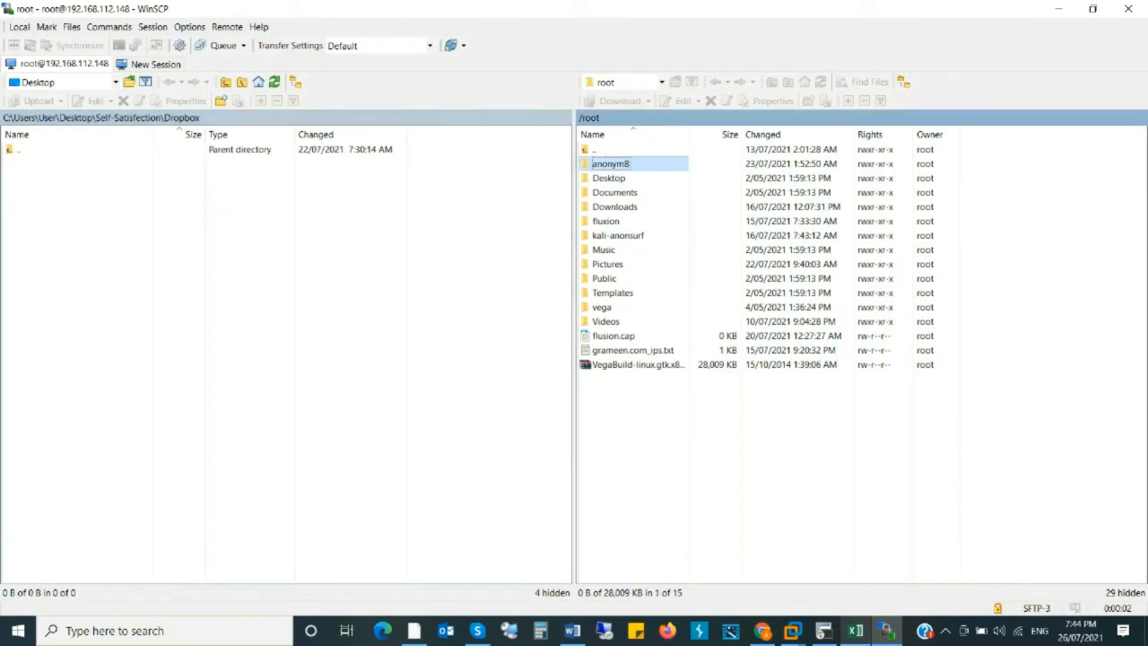
pyautogui.click(613, 192)
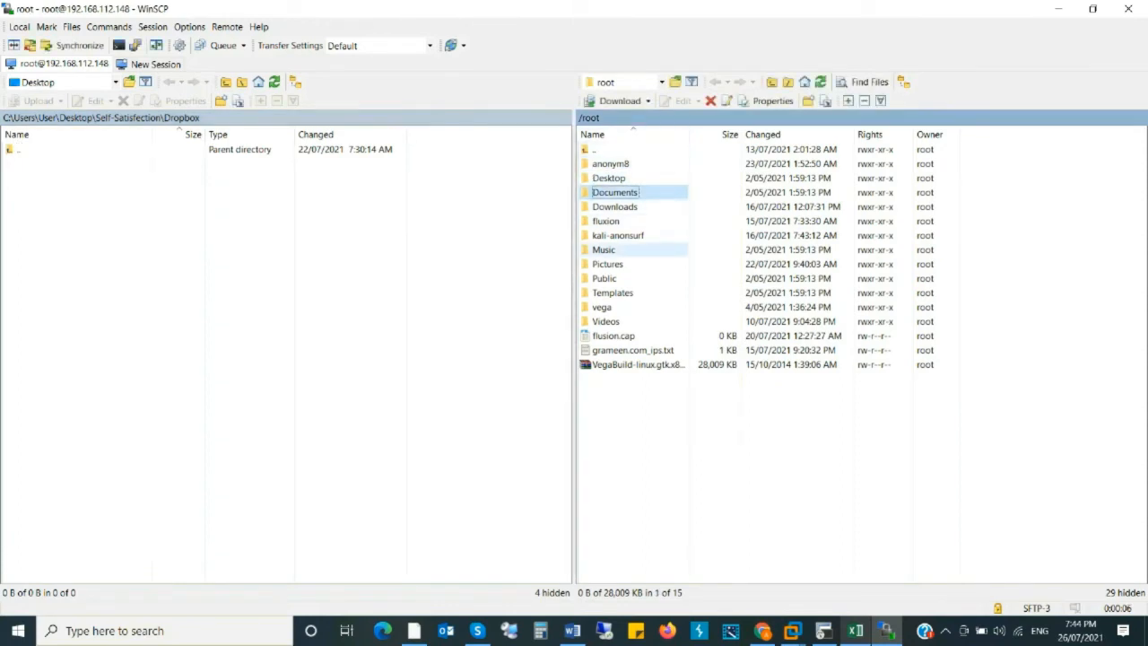
pyautogui.click(603, 307)
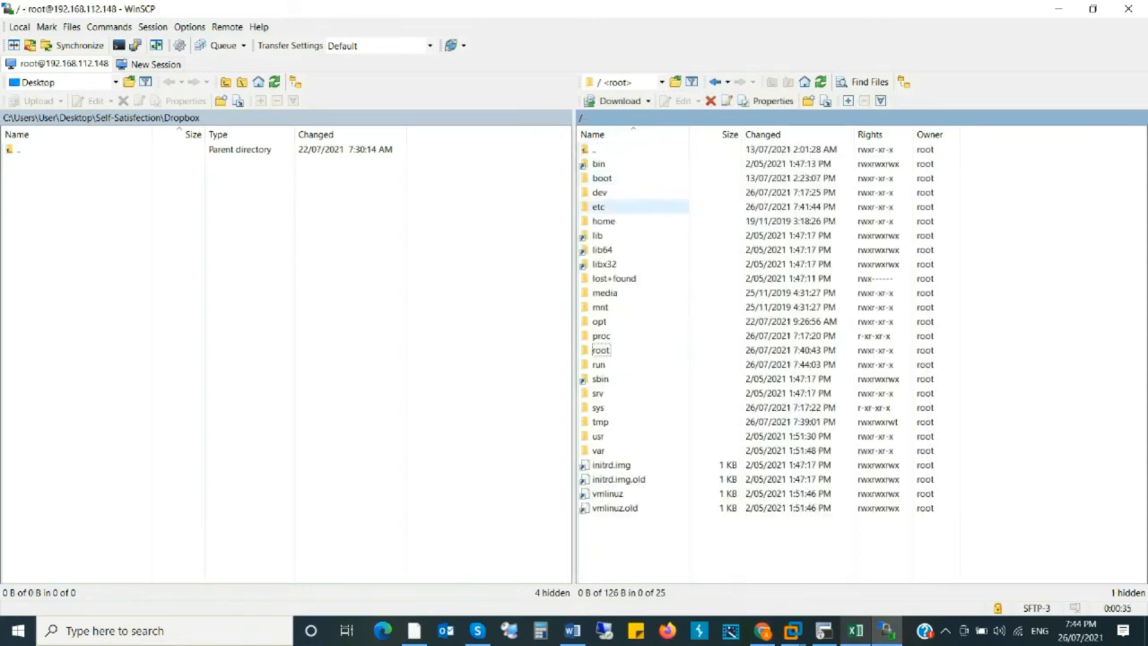
pyautogui.click(599, 350)
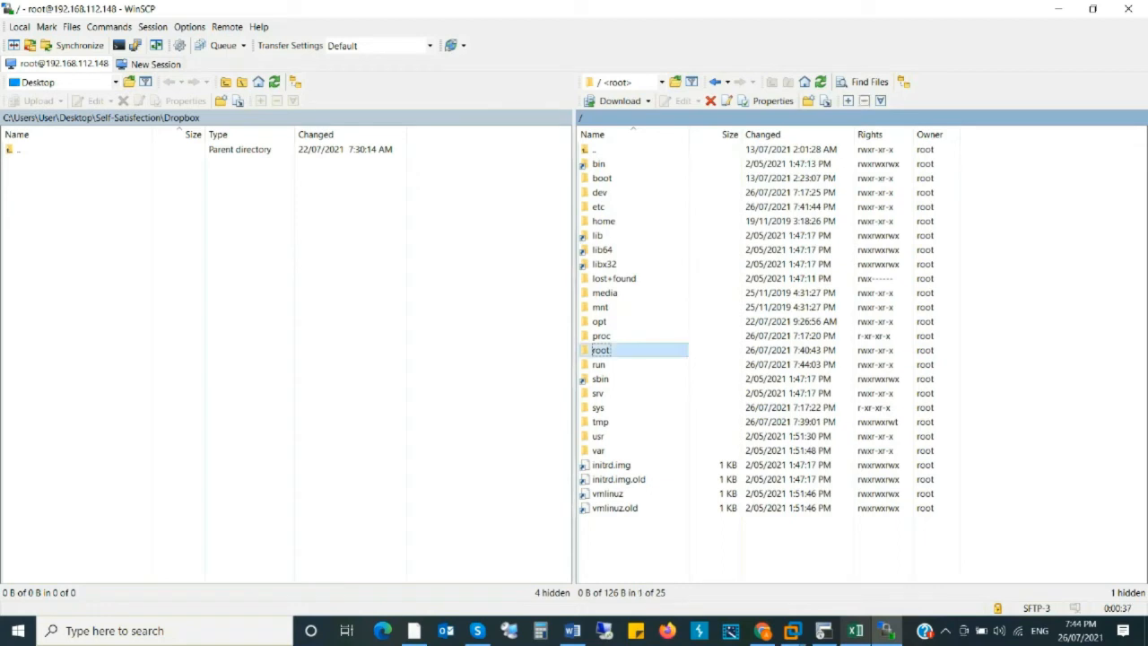
pyautogui.doubleClick(599, 349)
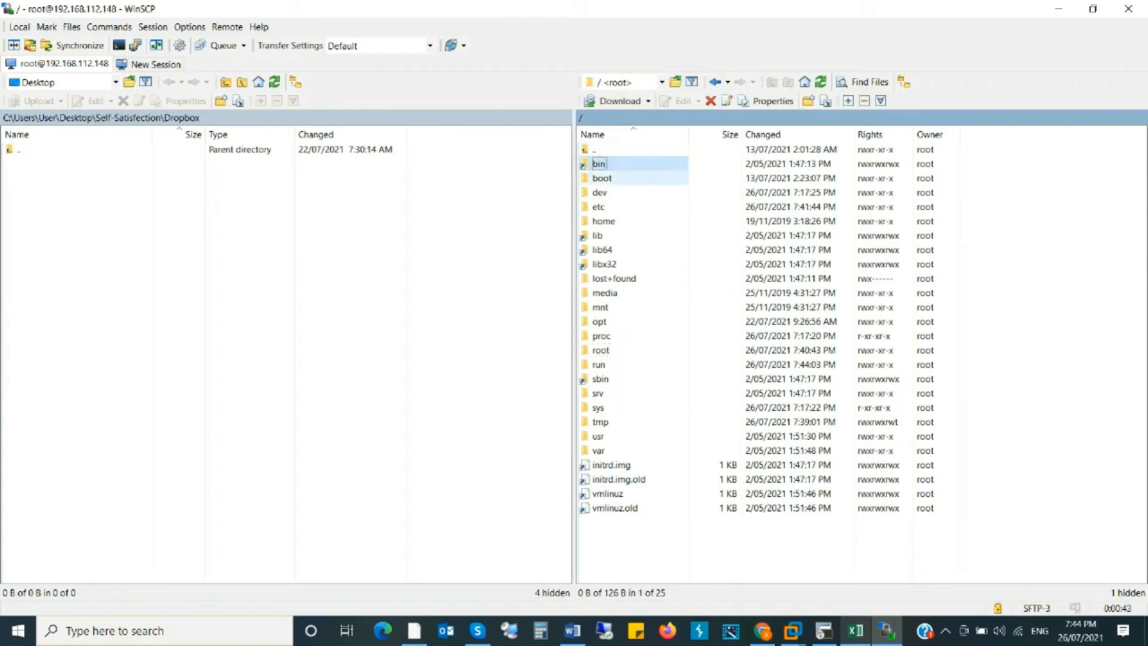
pyautogui.click(599, 192)
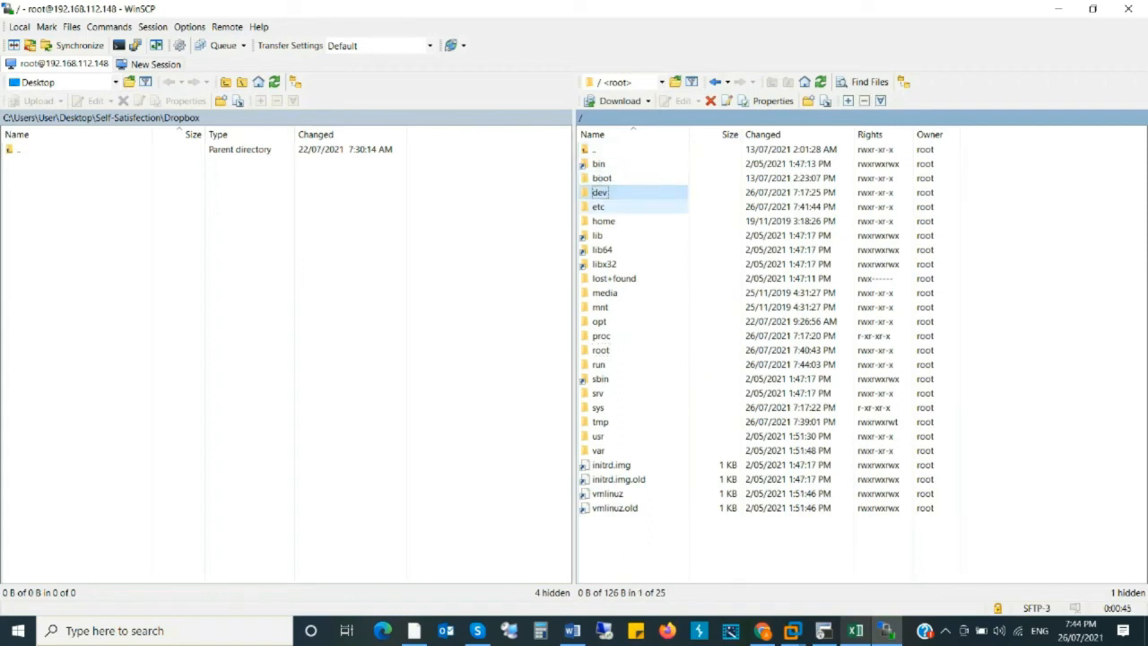
pyautogui.click(599, 235)
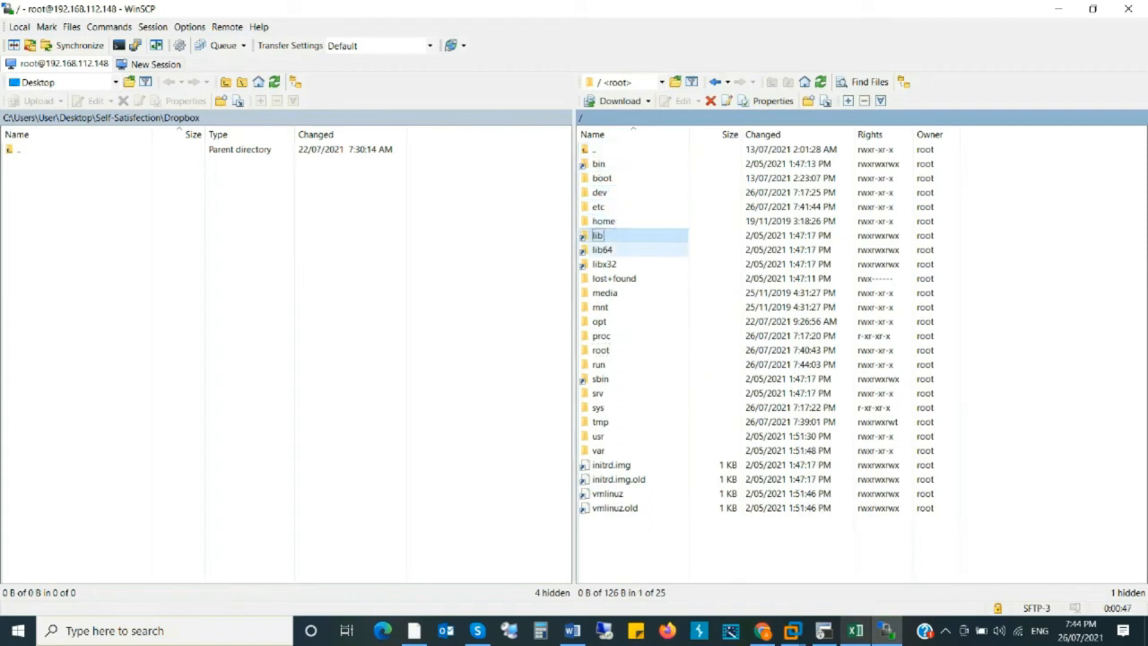
pyautogui.click(599, 307)
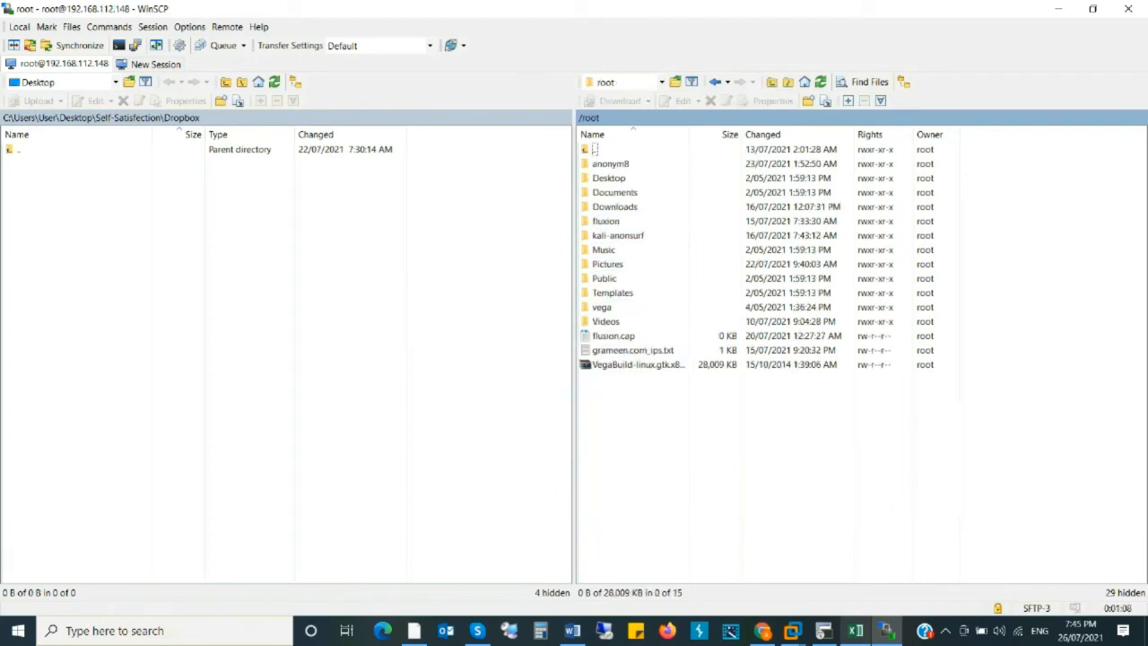
pyautogui.click(610, 177)
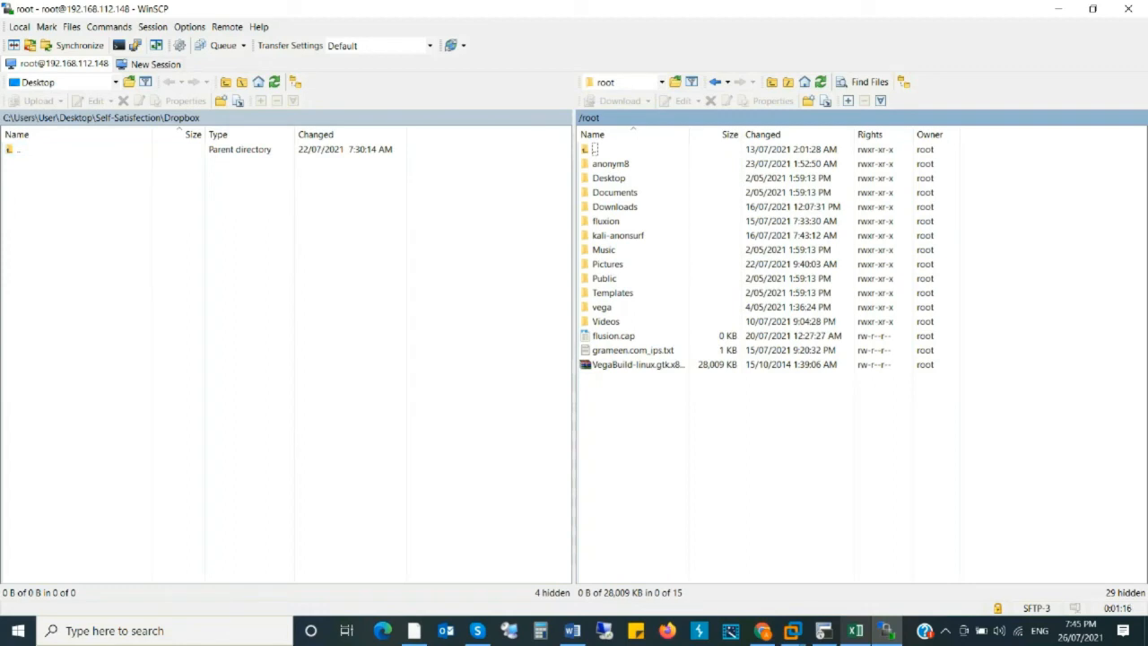
pyautogui.click(114, 83)
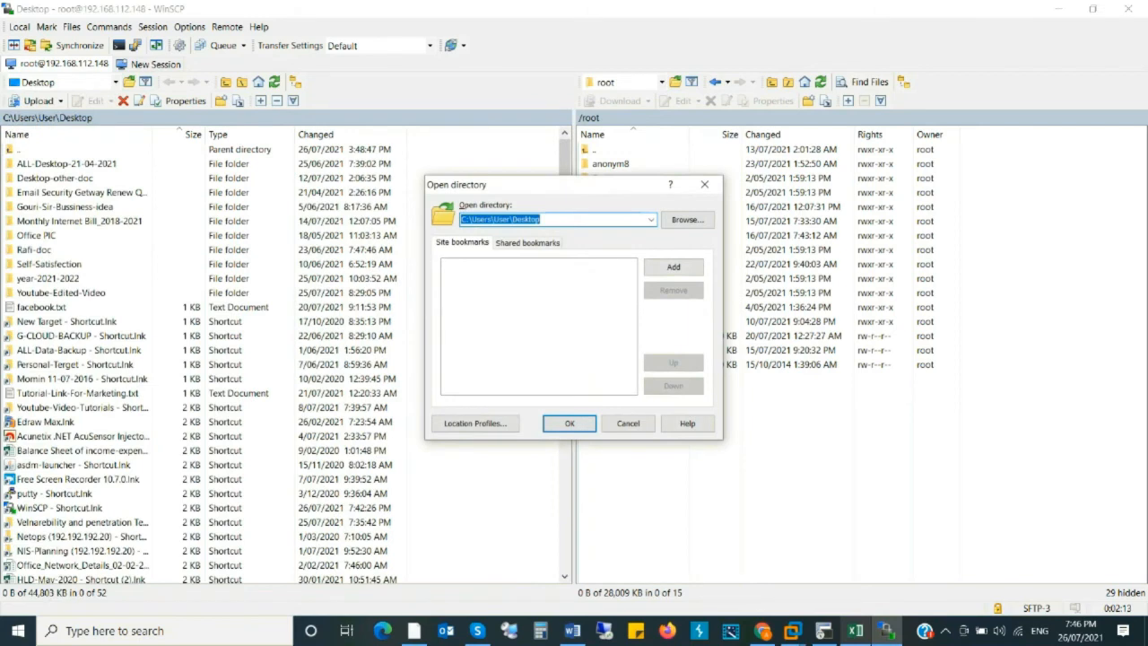
# - Create the folder Linux-To-Windows-File-Copy on the local Desktop and enter it
pyautogui.click(569, 423)
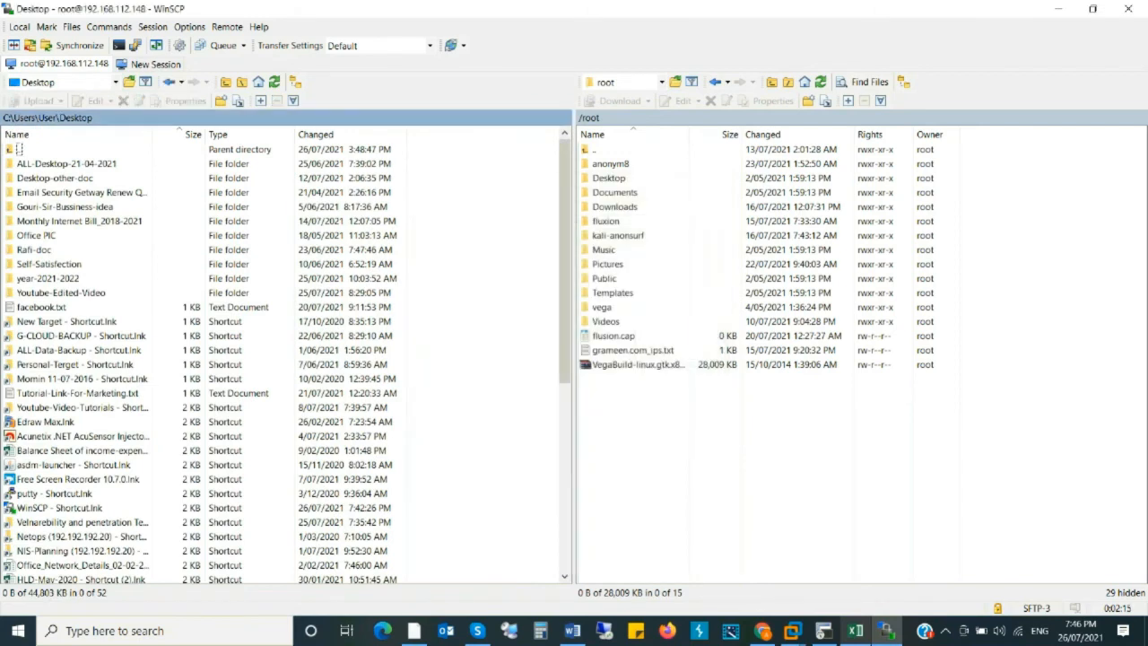
pyautogui.click(68, 163)
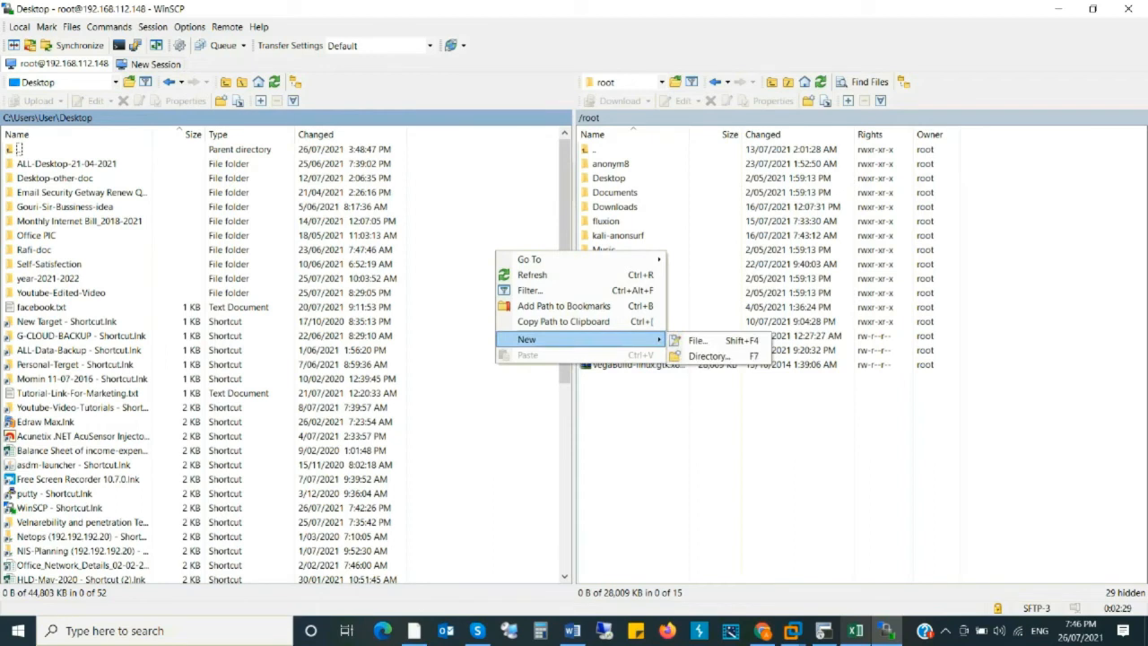
pyautogui.click(706, 355)
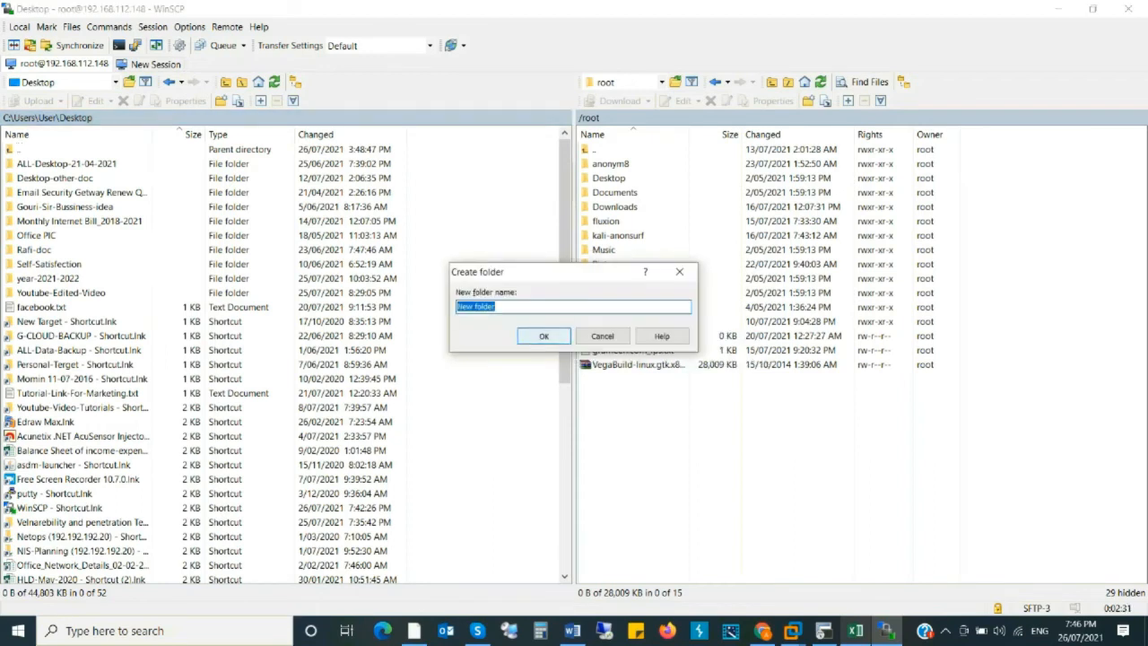
pyautogui.write('Linux-To-Windows-File-Copy')
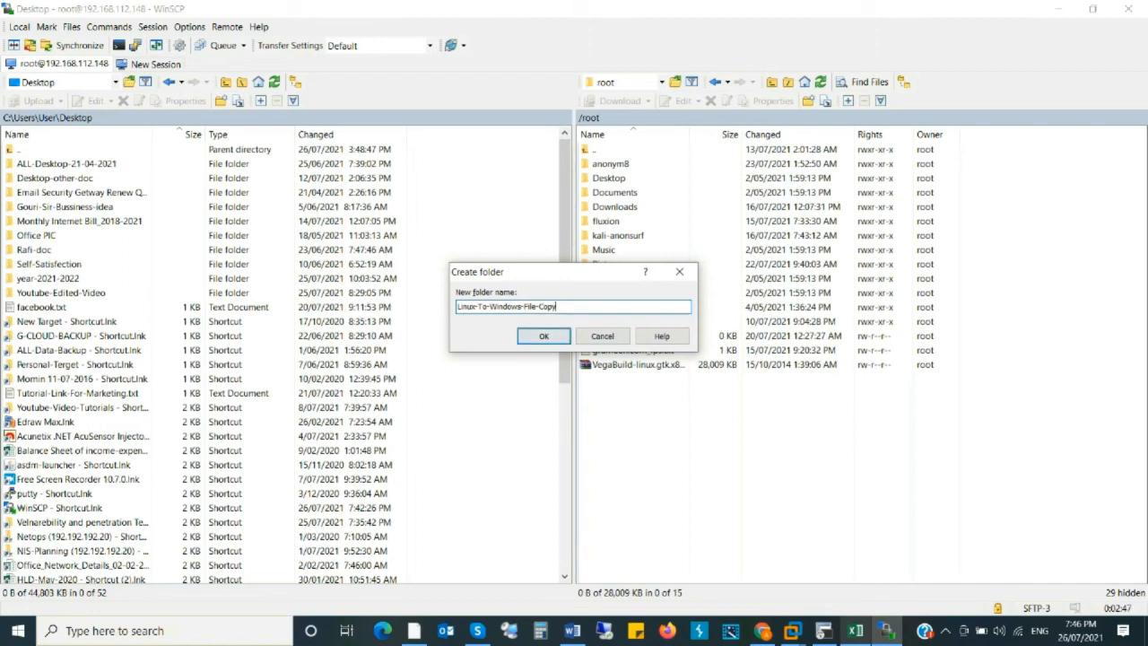
pyautogui.click(541, 336)
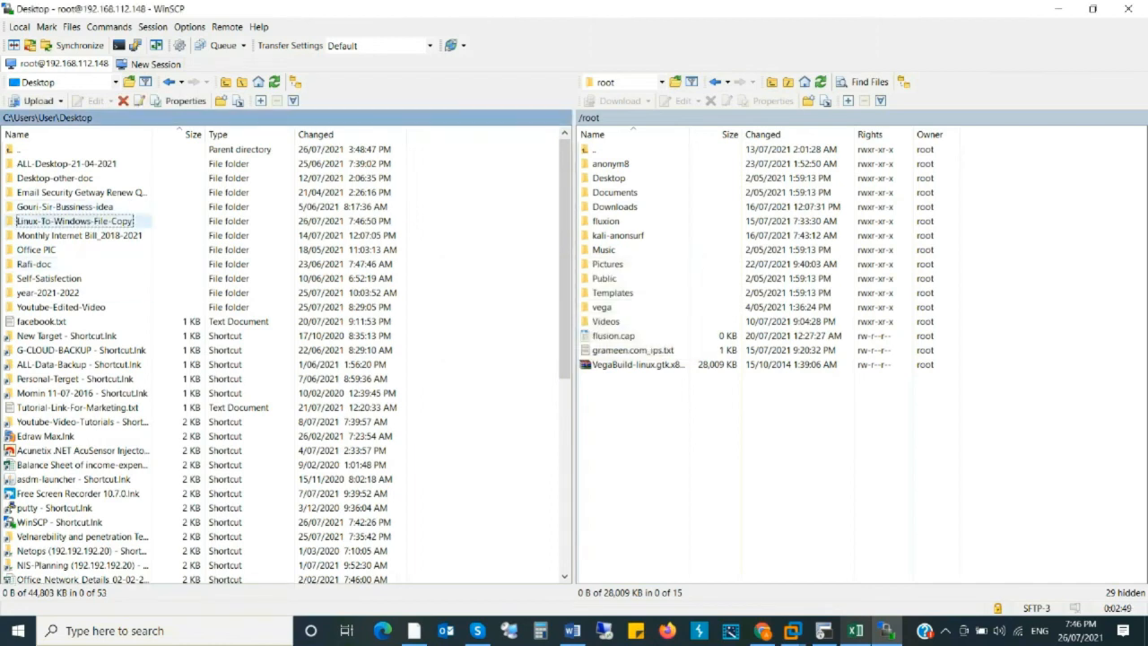
pyautogui.doubleClick(75, 221)
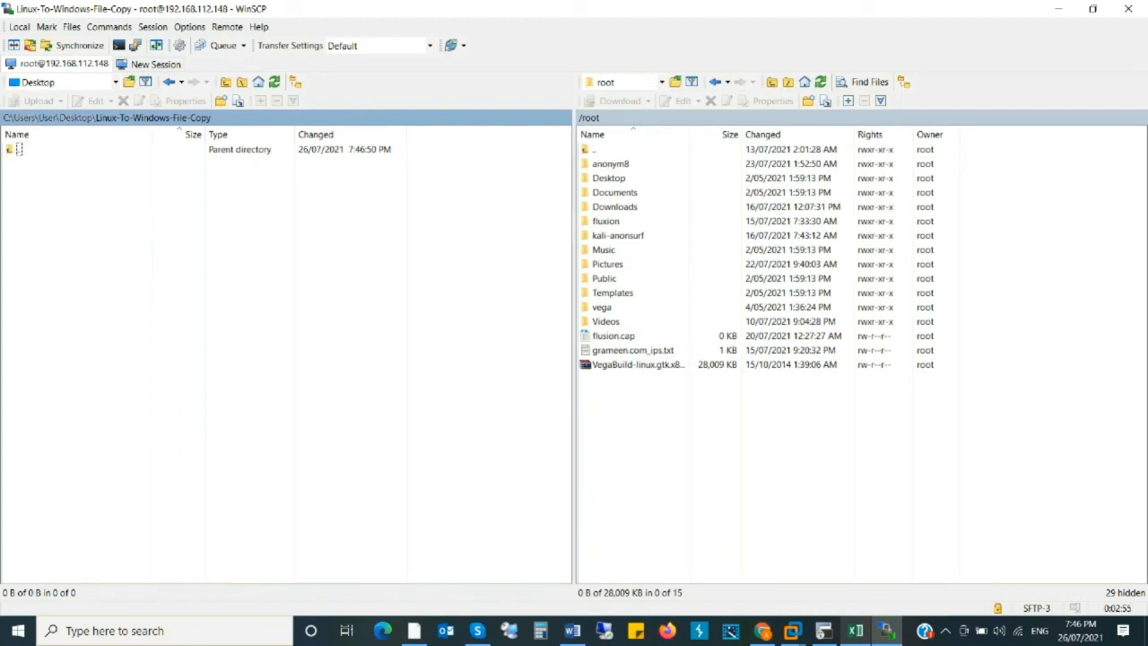
# - Download grameen.com_ips.txt from Kali /root into Linux-To-Windows-File-Copy
pyautogui.click(607, 264)
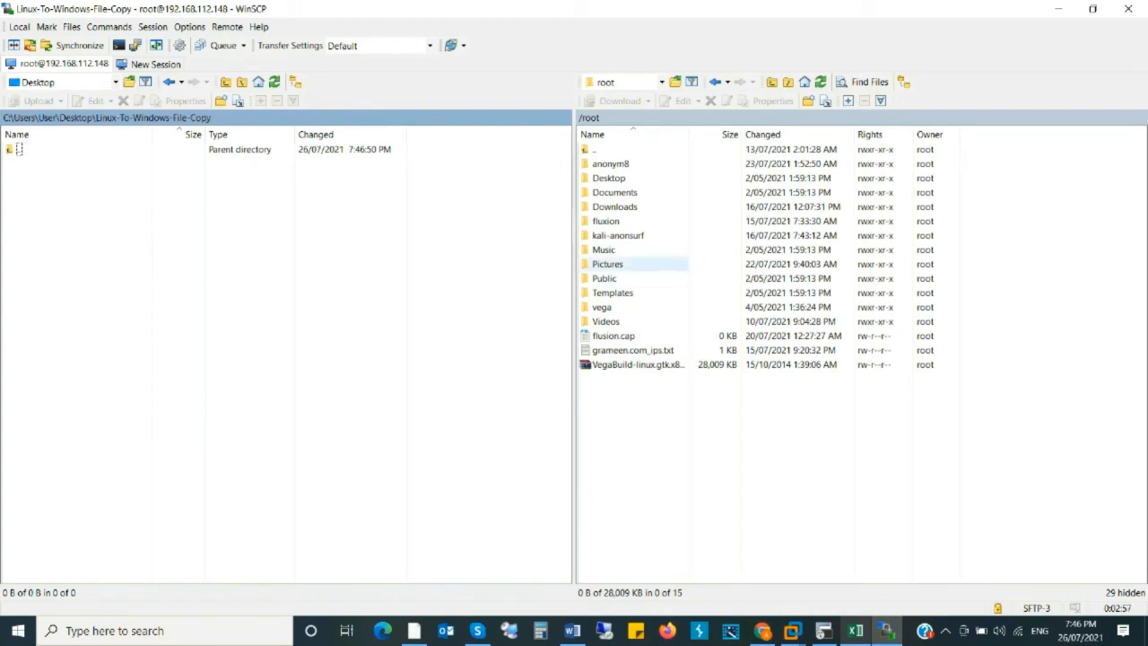
pyautogui.click(613, 206)
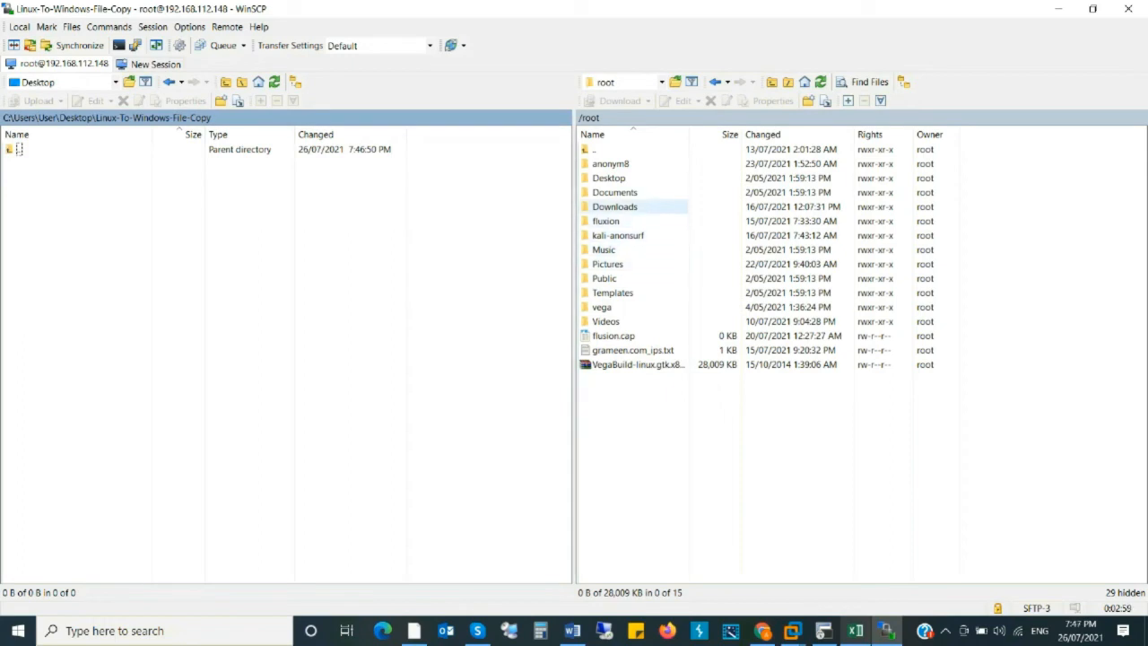
pyautogui.doubleClick(613, 192)
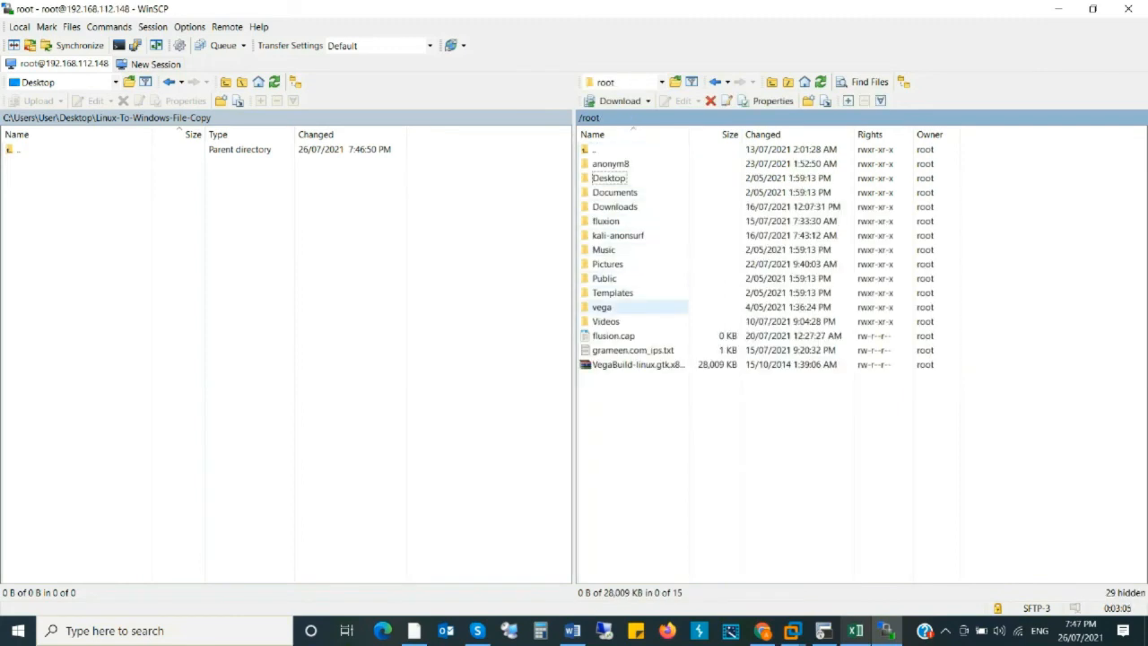
pyautogui.click(631, 350)
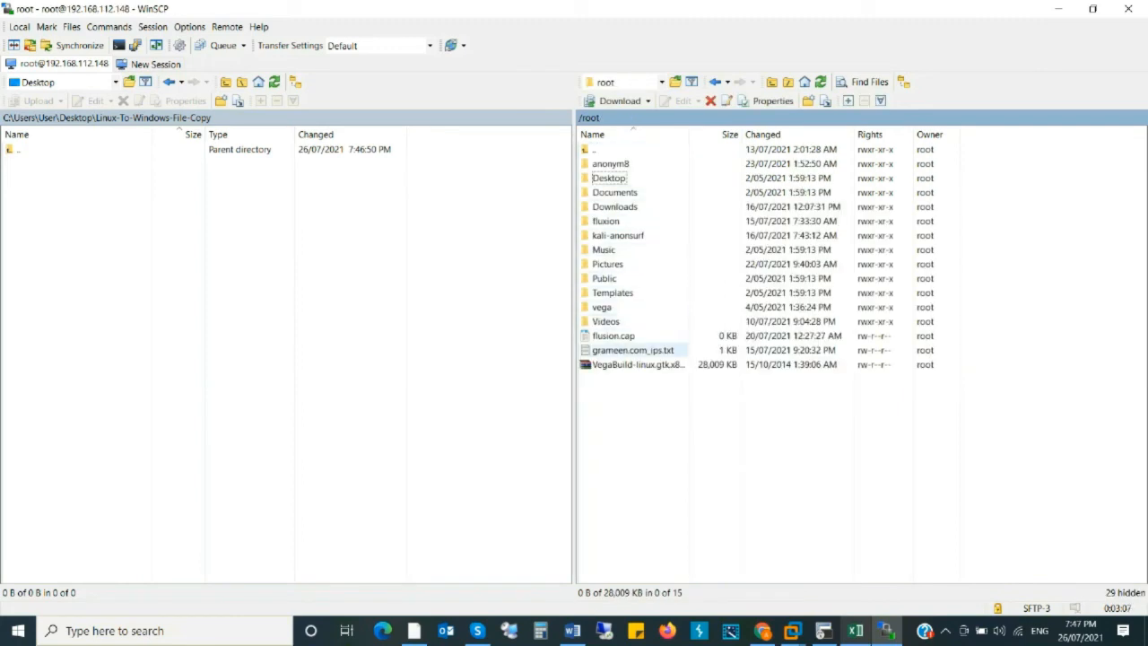
pyautogui.click(631, 350)
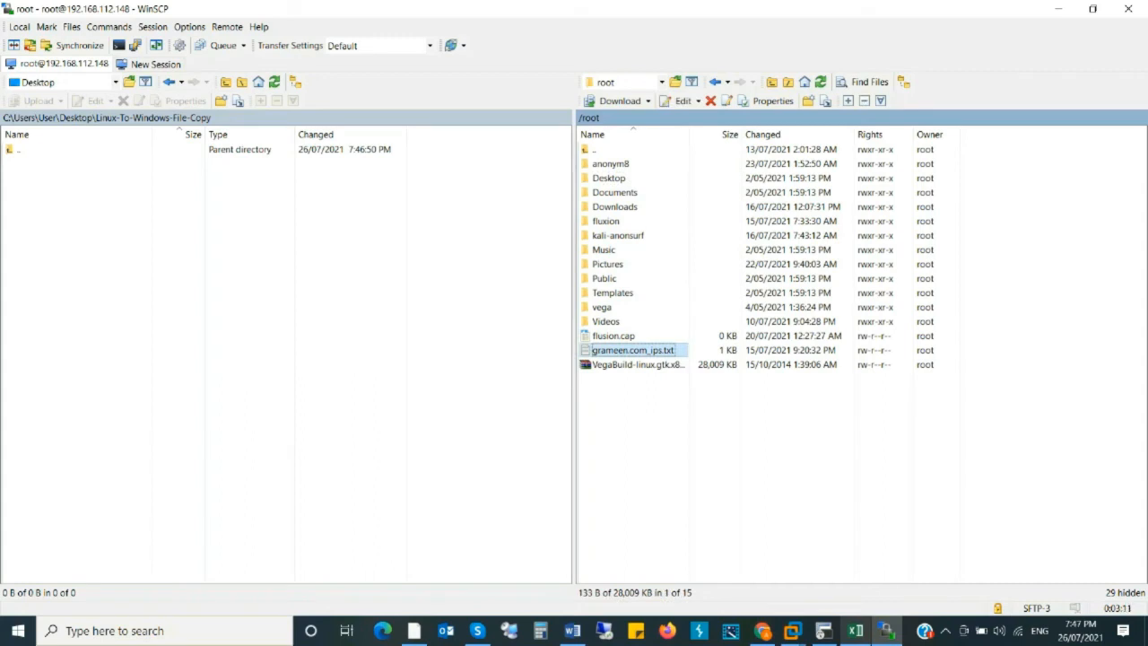
pyautogui.rightClick(633, 349)
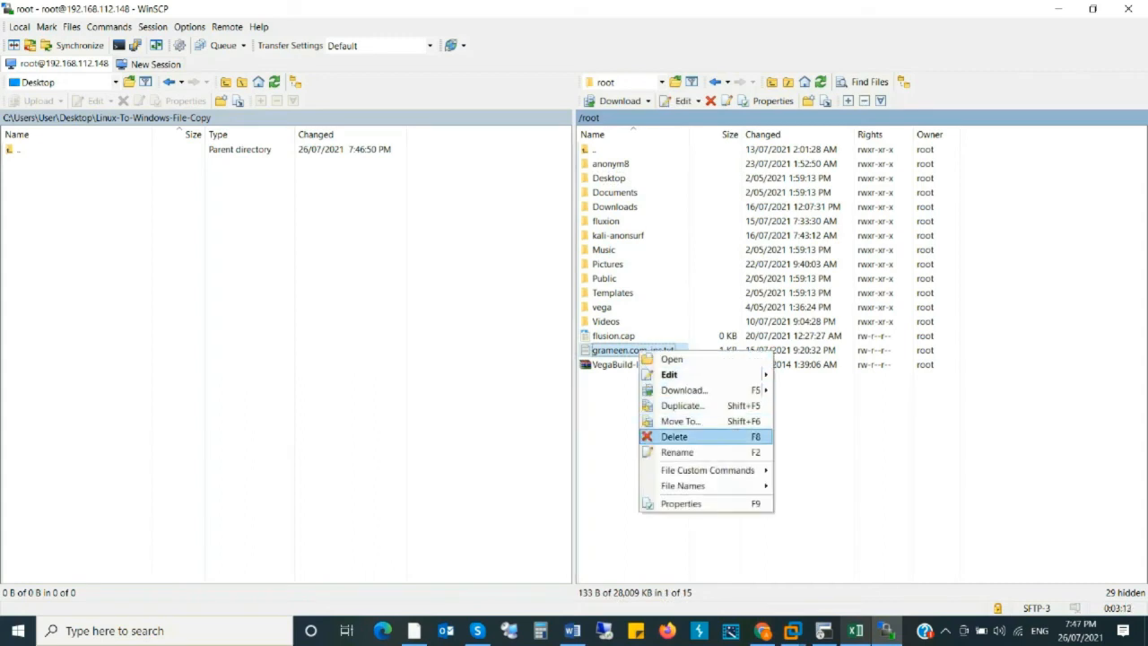
pyautogui.moveTo(683, 389)
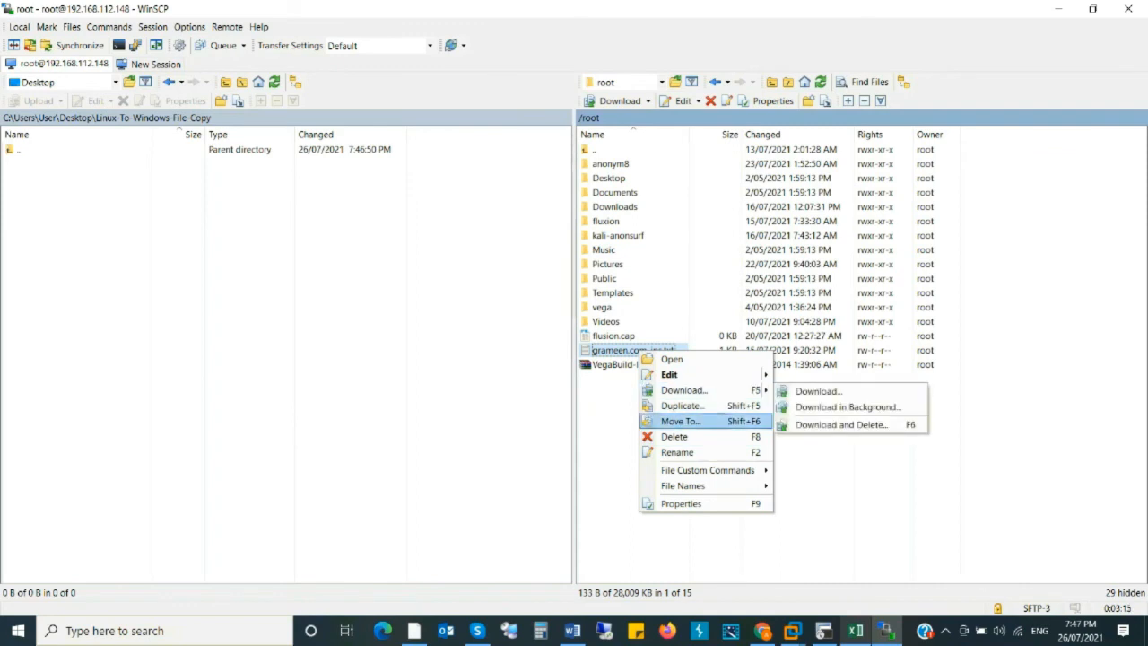
pyautogui.moveTo(683, 389)
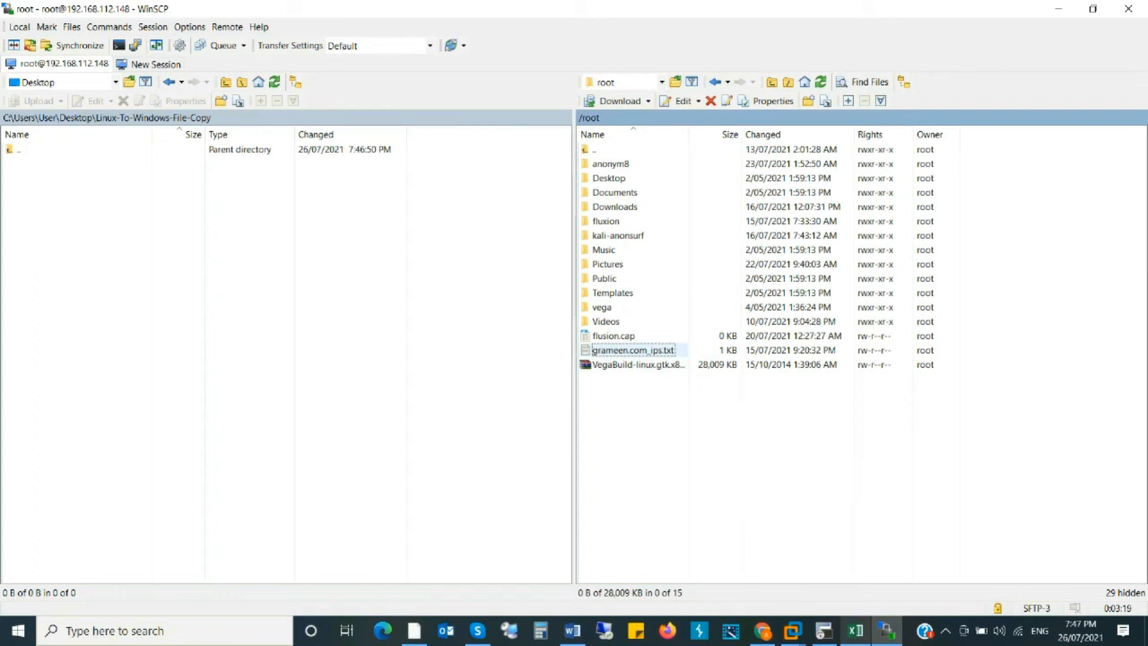
pyautogui.click(631, 350)
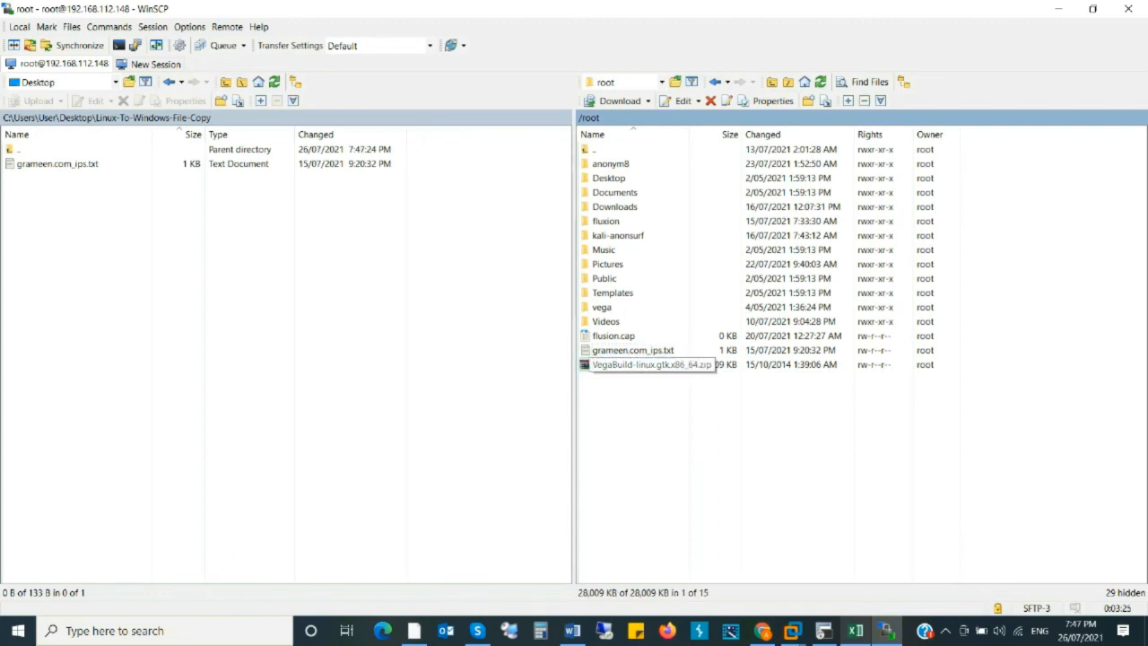
# - Download the VegaBuild zip archive into the same folder and look inside the vega folder
pyautogui.click(637, 364)
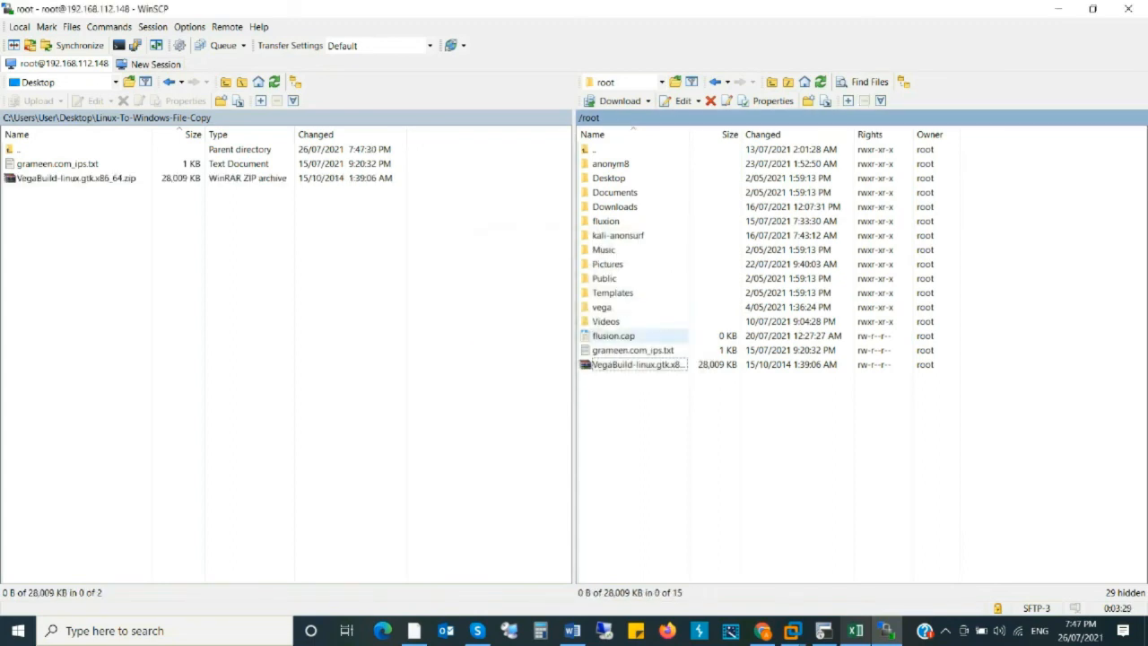
pyautogui.click(614, 292)
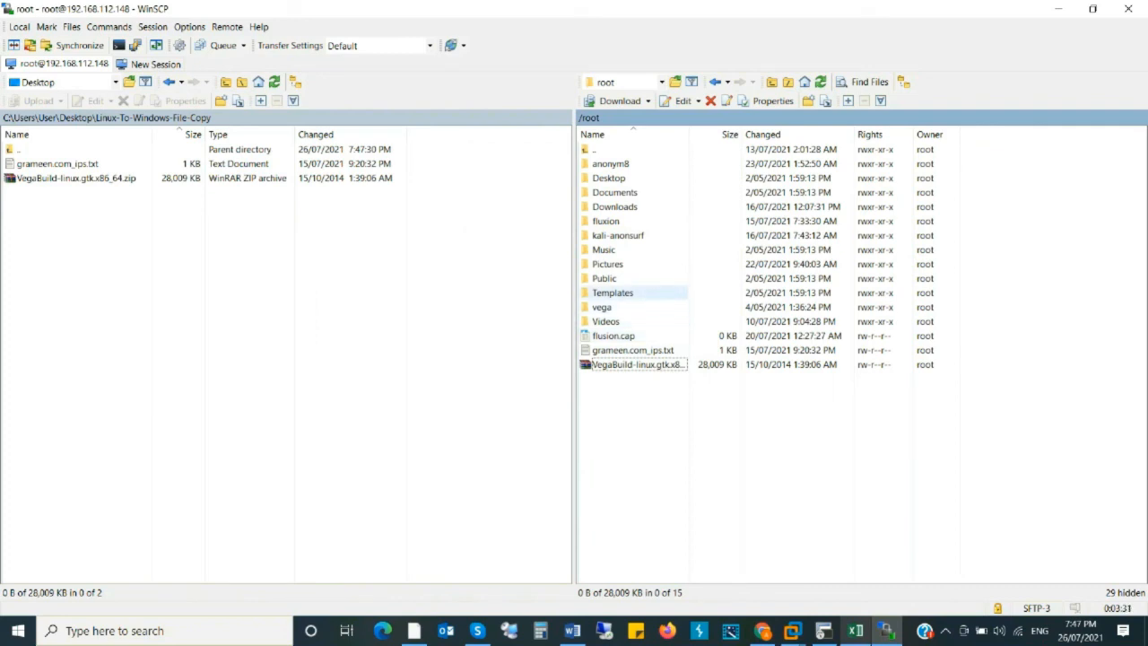
pyautogui.doubleClick(602, 306)
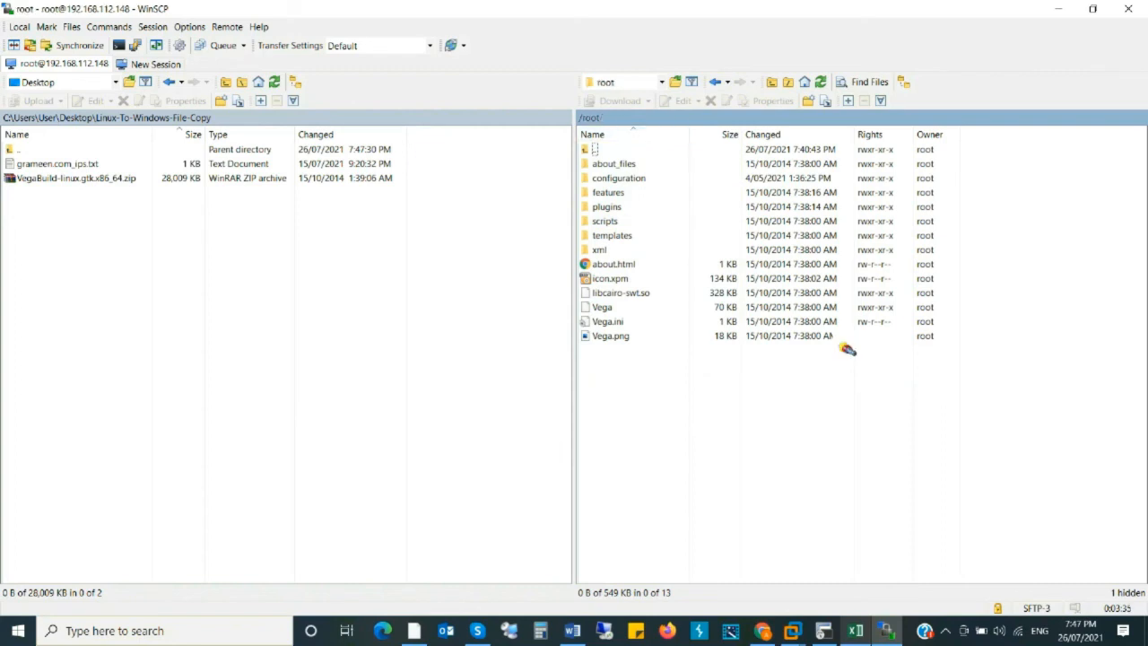
# - Download the vega folder from Kali /root into Linux-To-Windows-File-Copy
pyautogui.rightClick(602, 306)
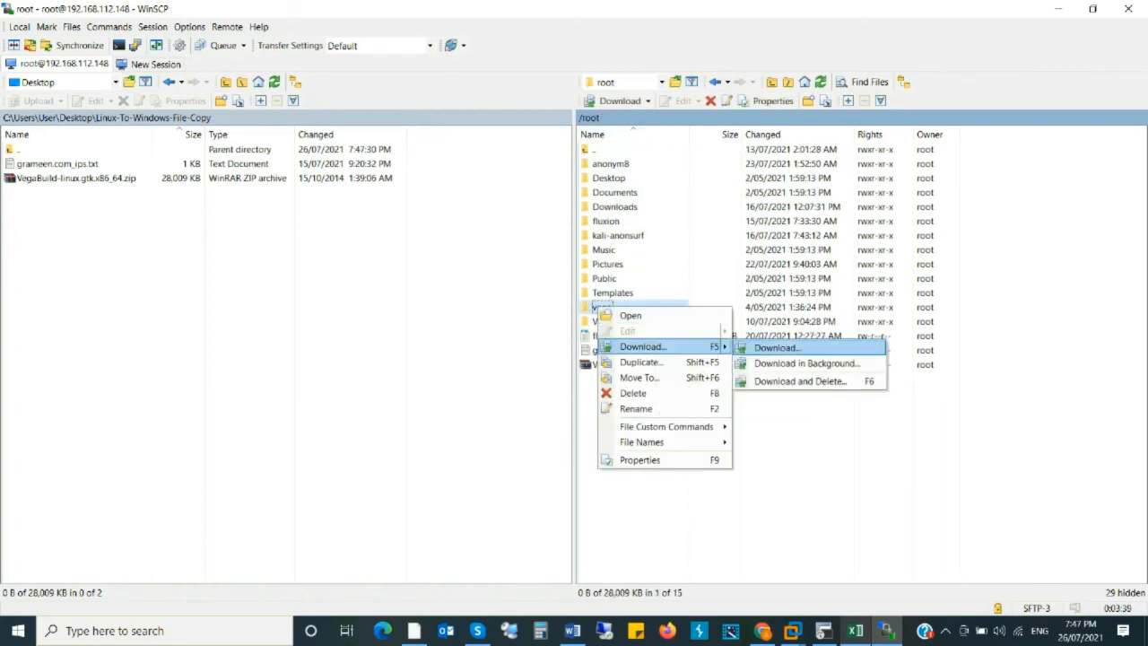
pyautogui.click(775, 348)
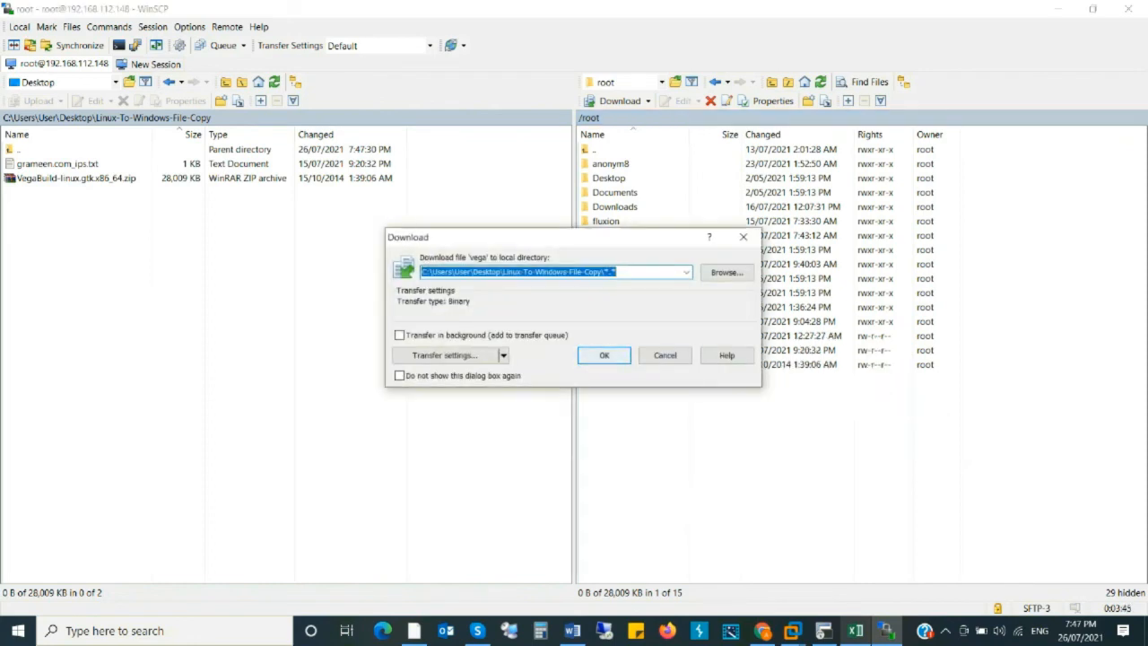
pyautogui.click(602, 355)
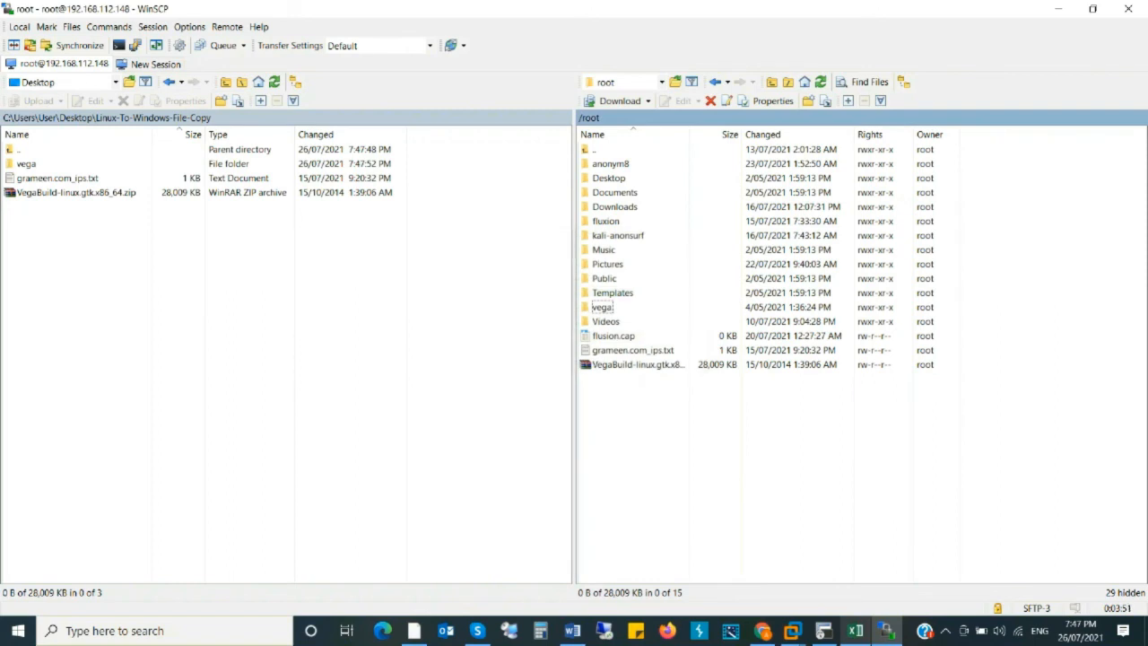
pyautogui.click(27, 163)
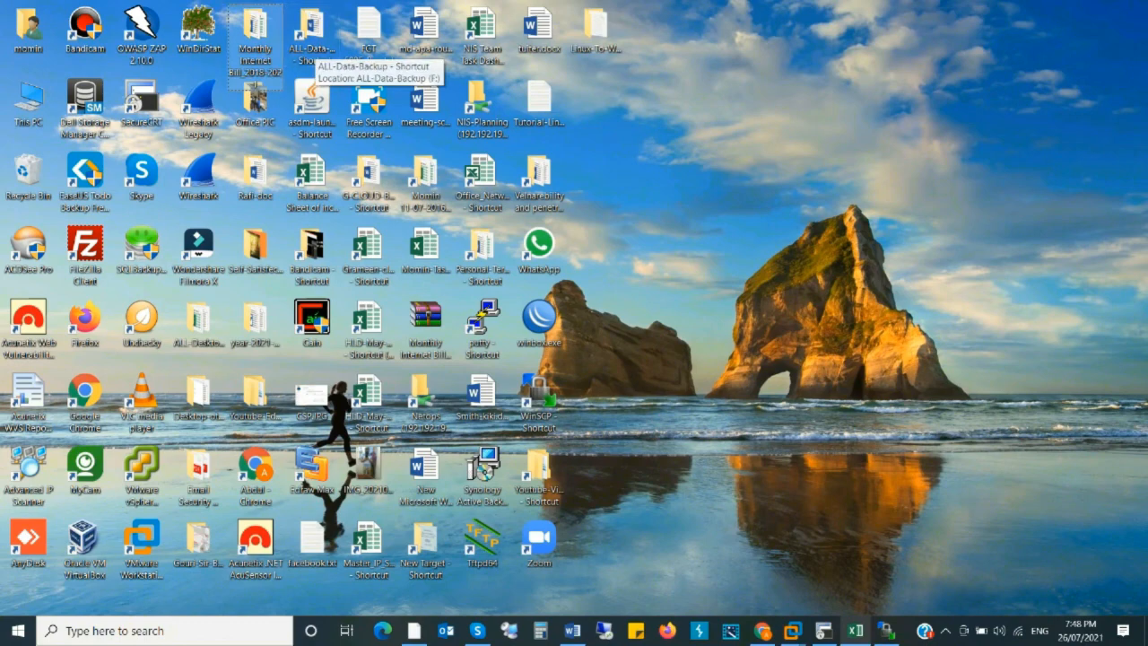
pyautogui.moveTo(596, 36)
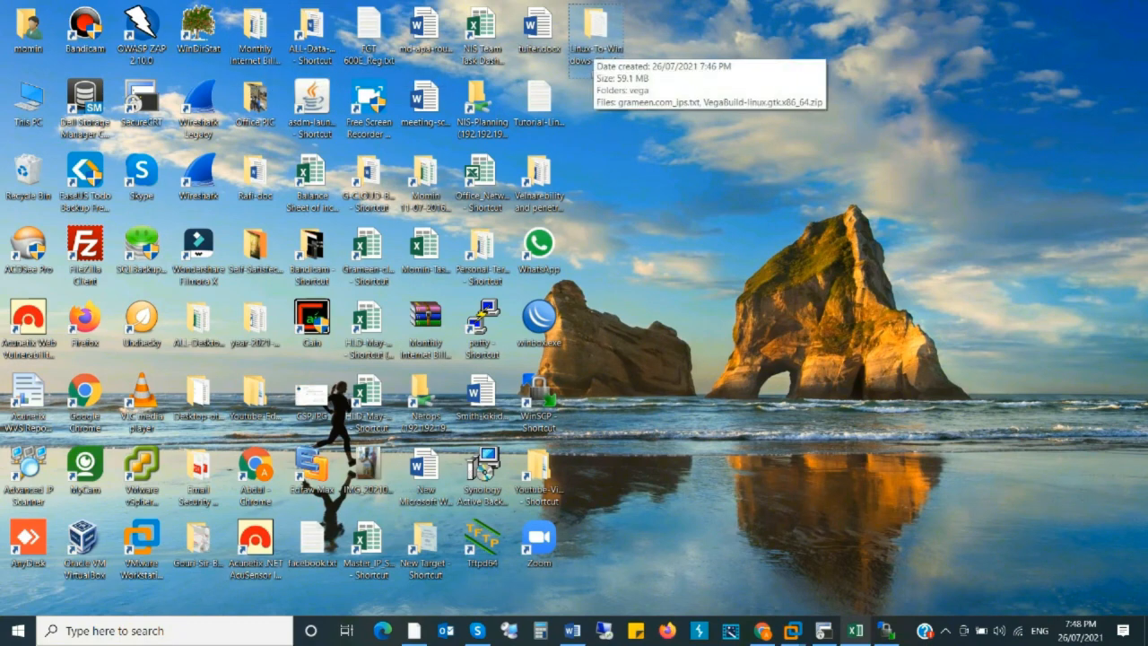
# - Open Linux-To-Windows-File-Copy in File Explorer full screen, showing vega, grameen.com_ips.txt and the VegaBuild zip
pyautogui.rightClick(595, 32)
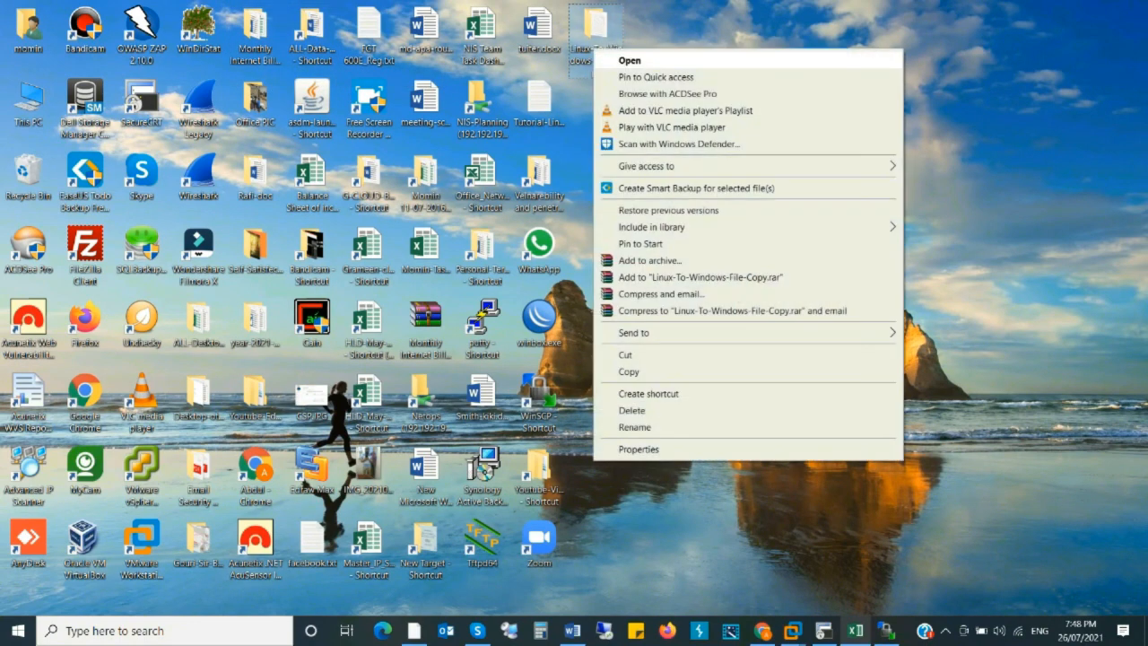
pyautogui.click(627, 61)
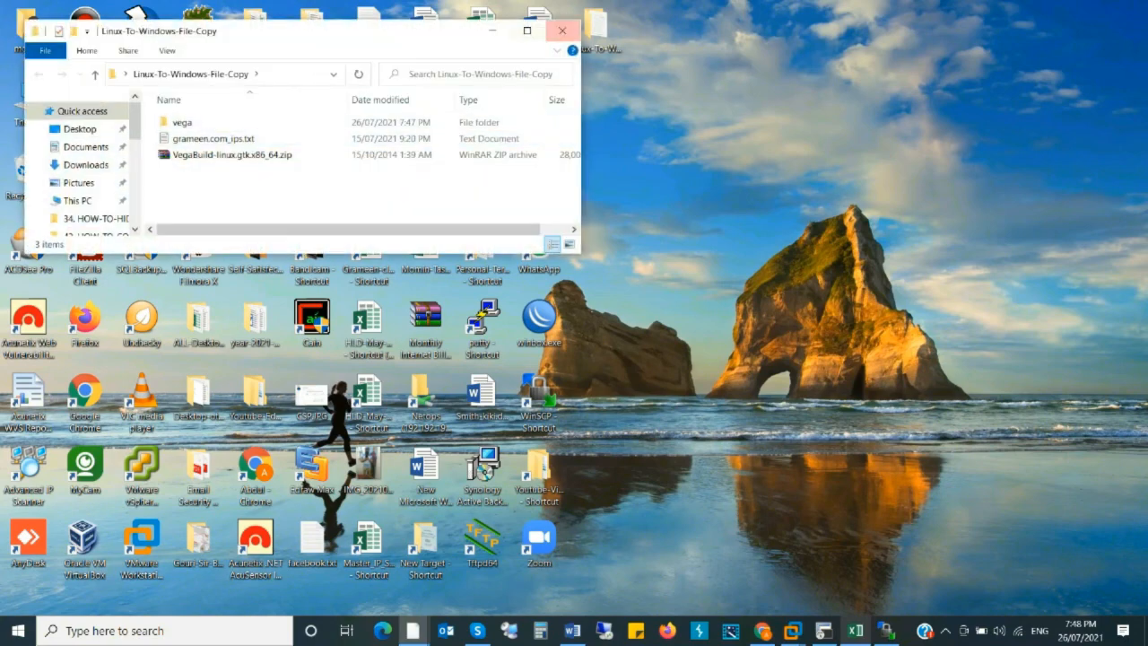
pyautogui.click(527, 31)
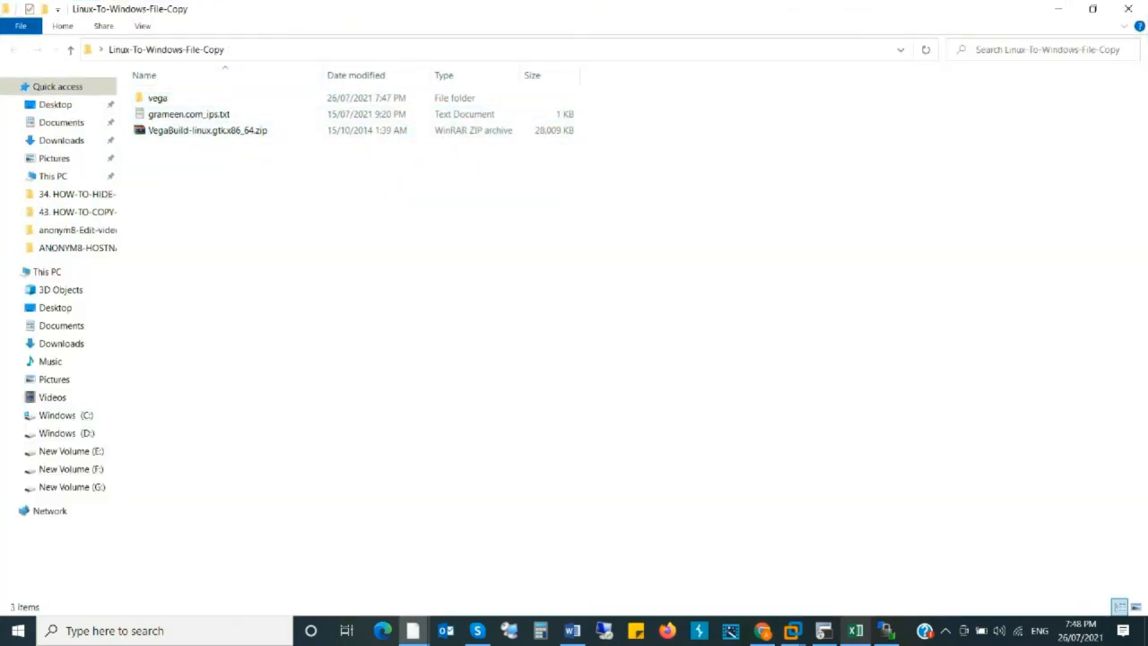
pyautogui.click(158, 97)
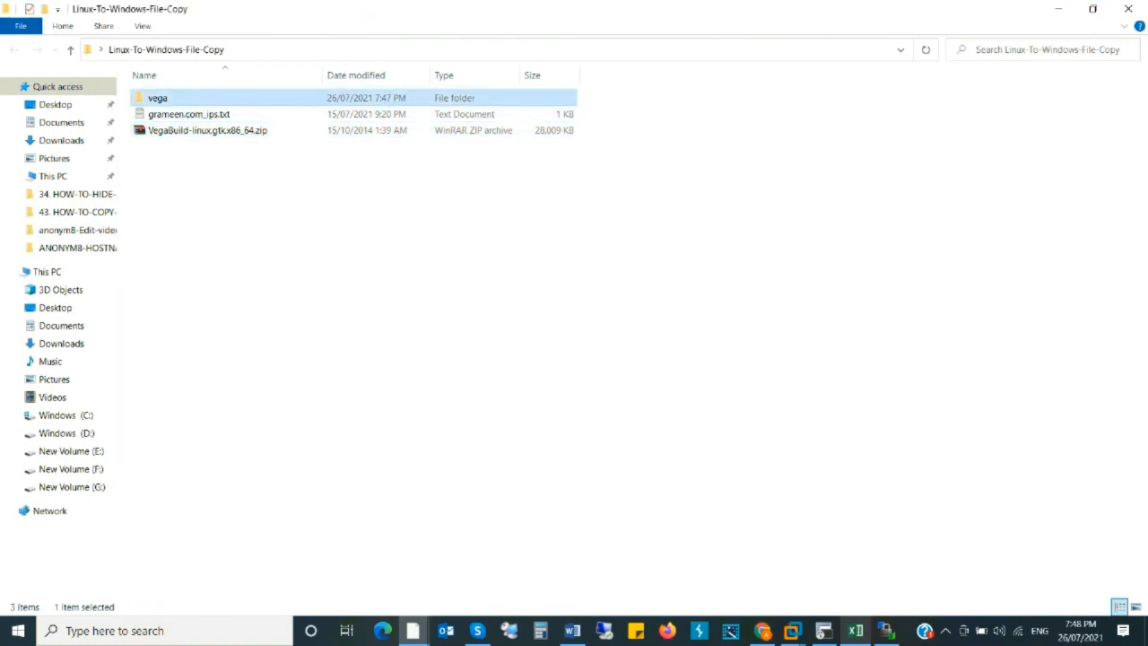
pyautogui.moveTo(158, 96)
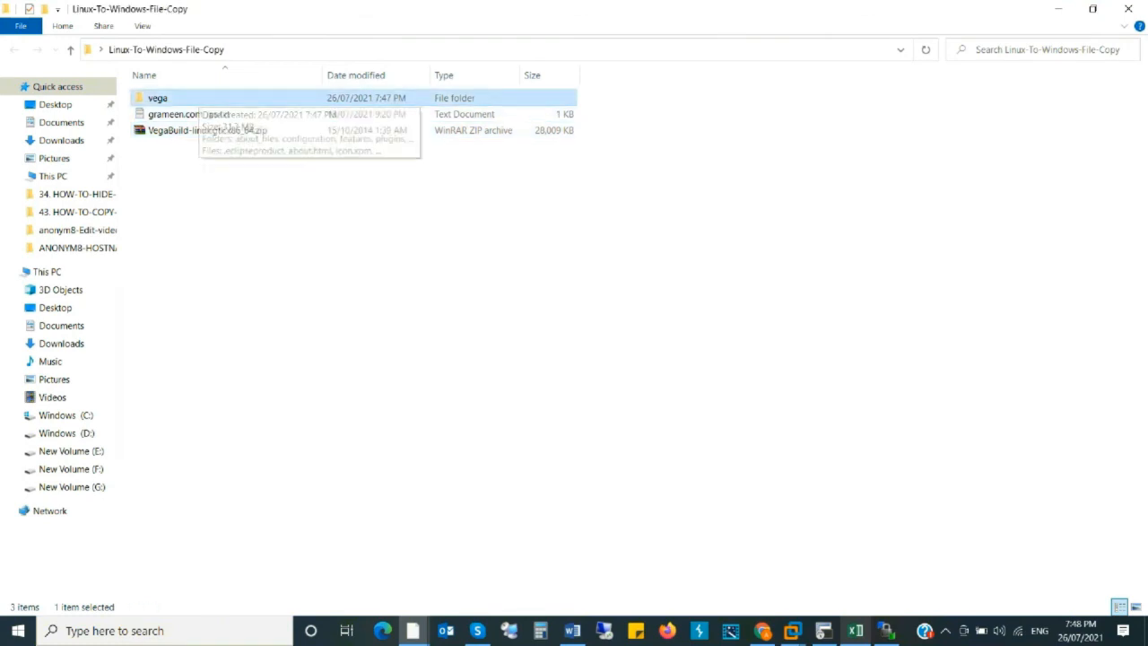